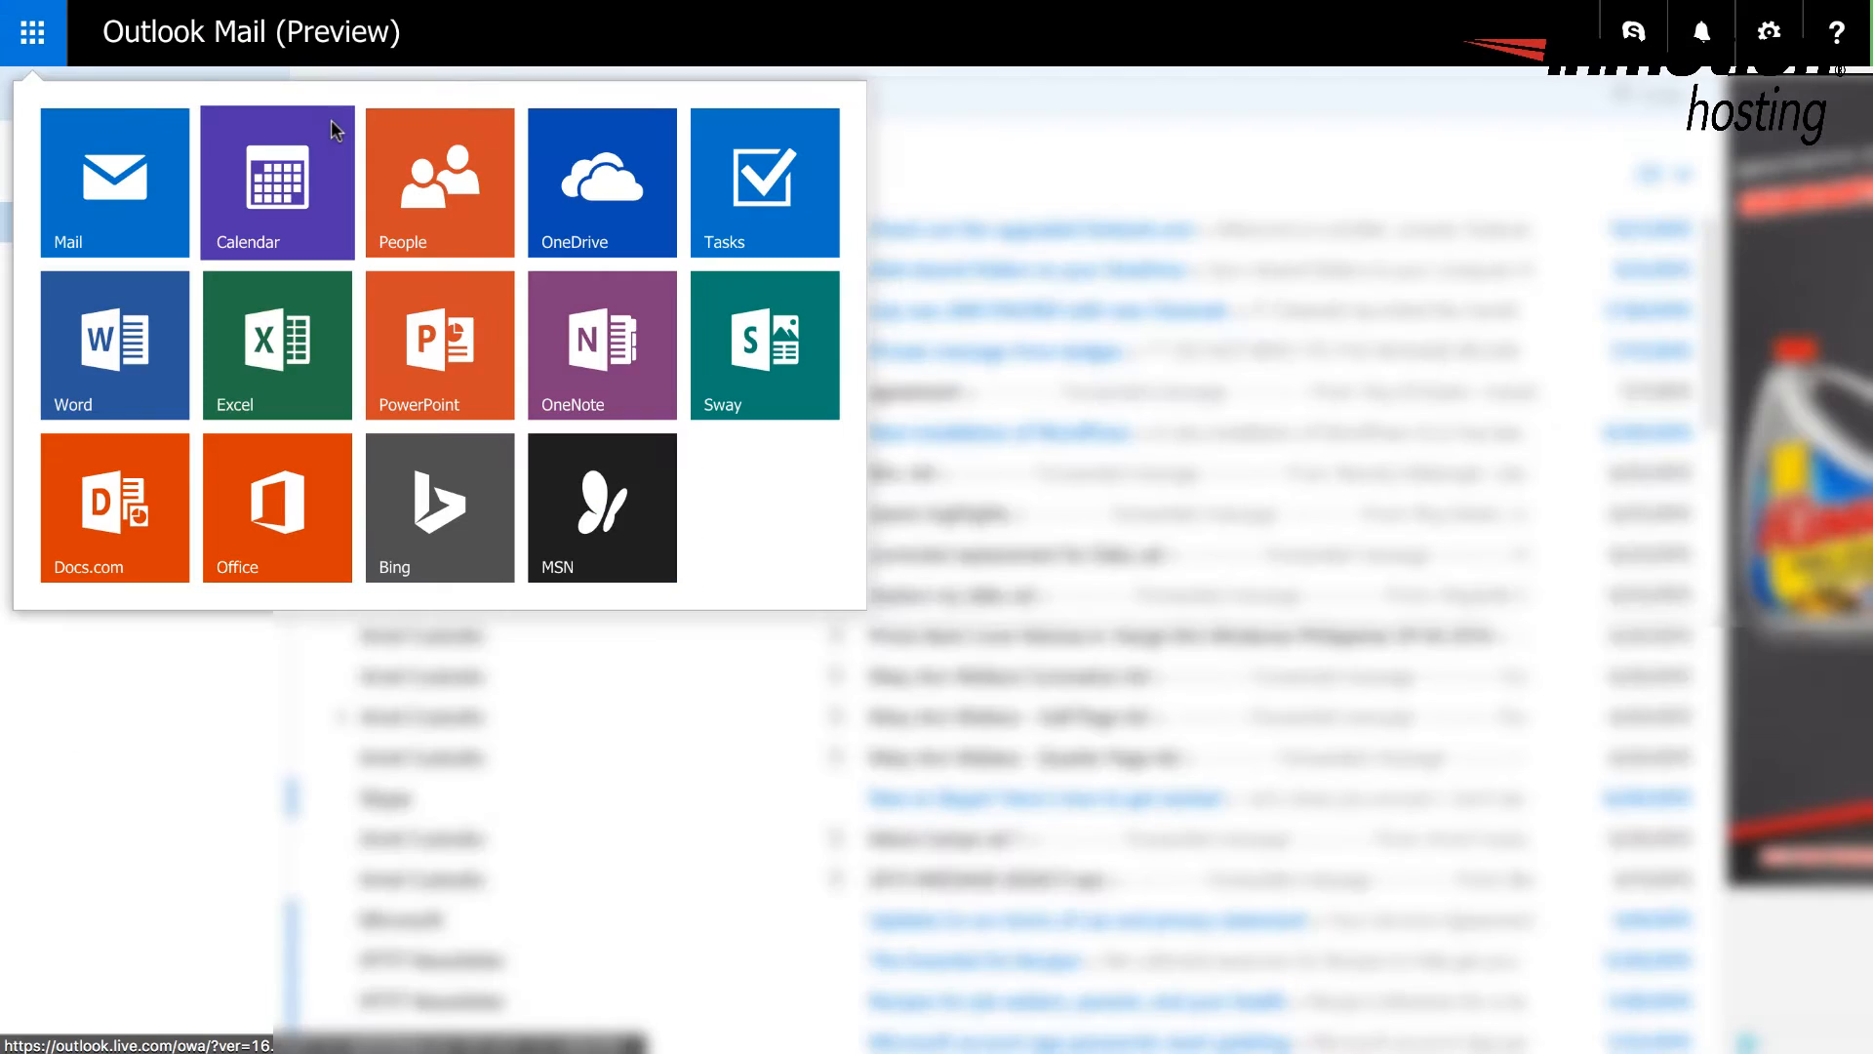
mouse_move(603, 182)
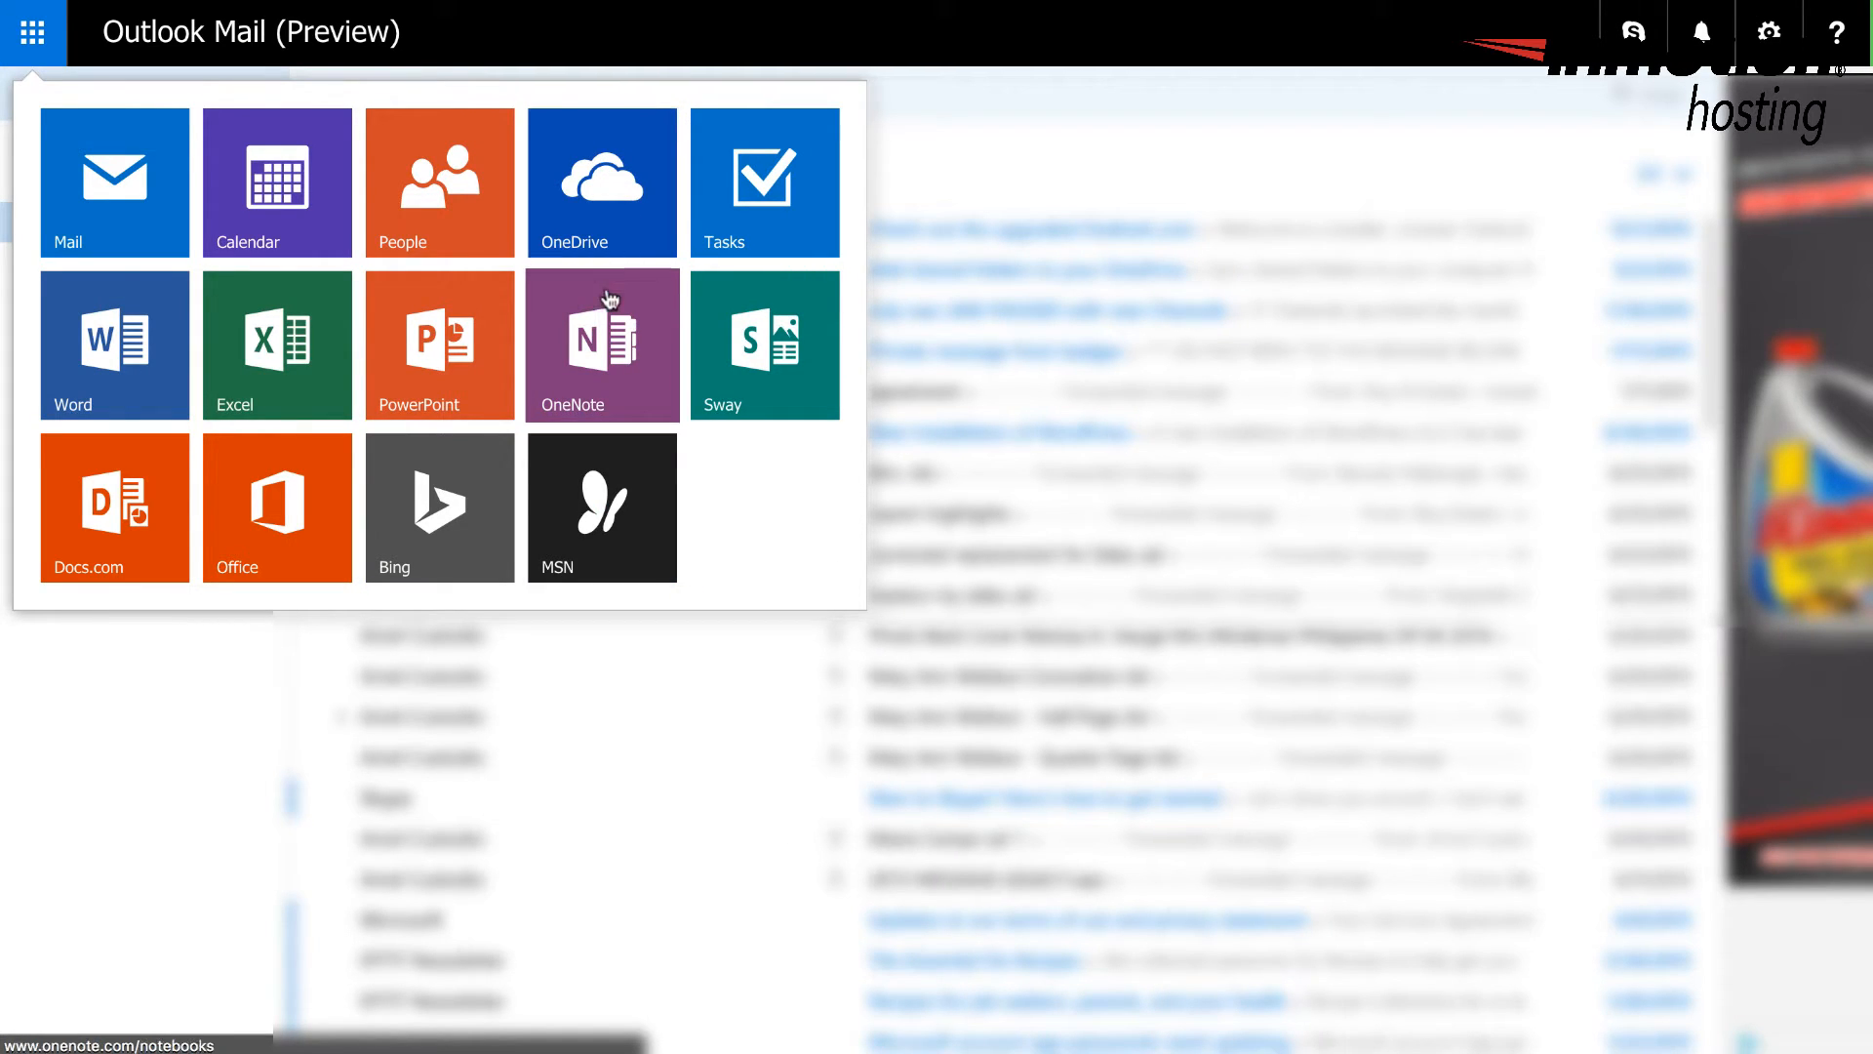
mouse_move(597, 373)
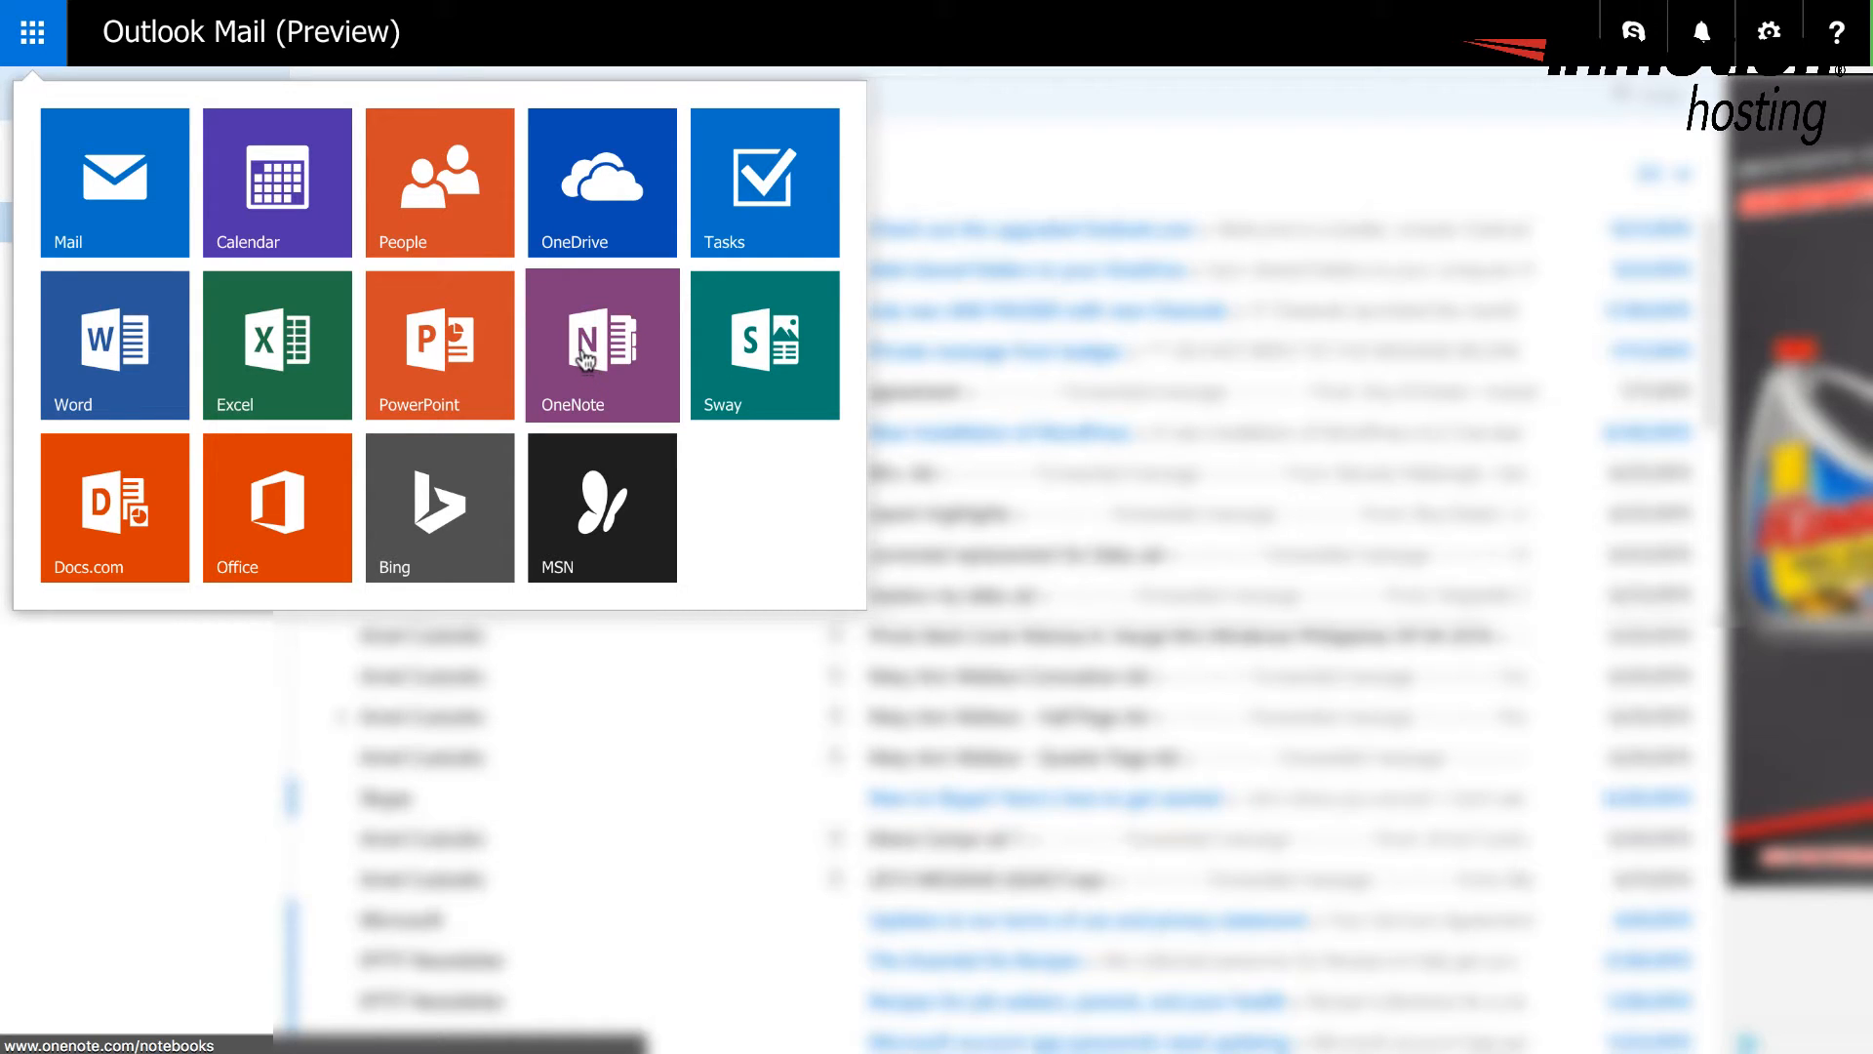
mouse_move(631, 337)
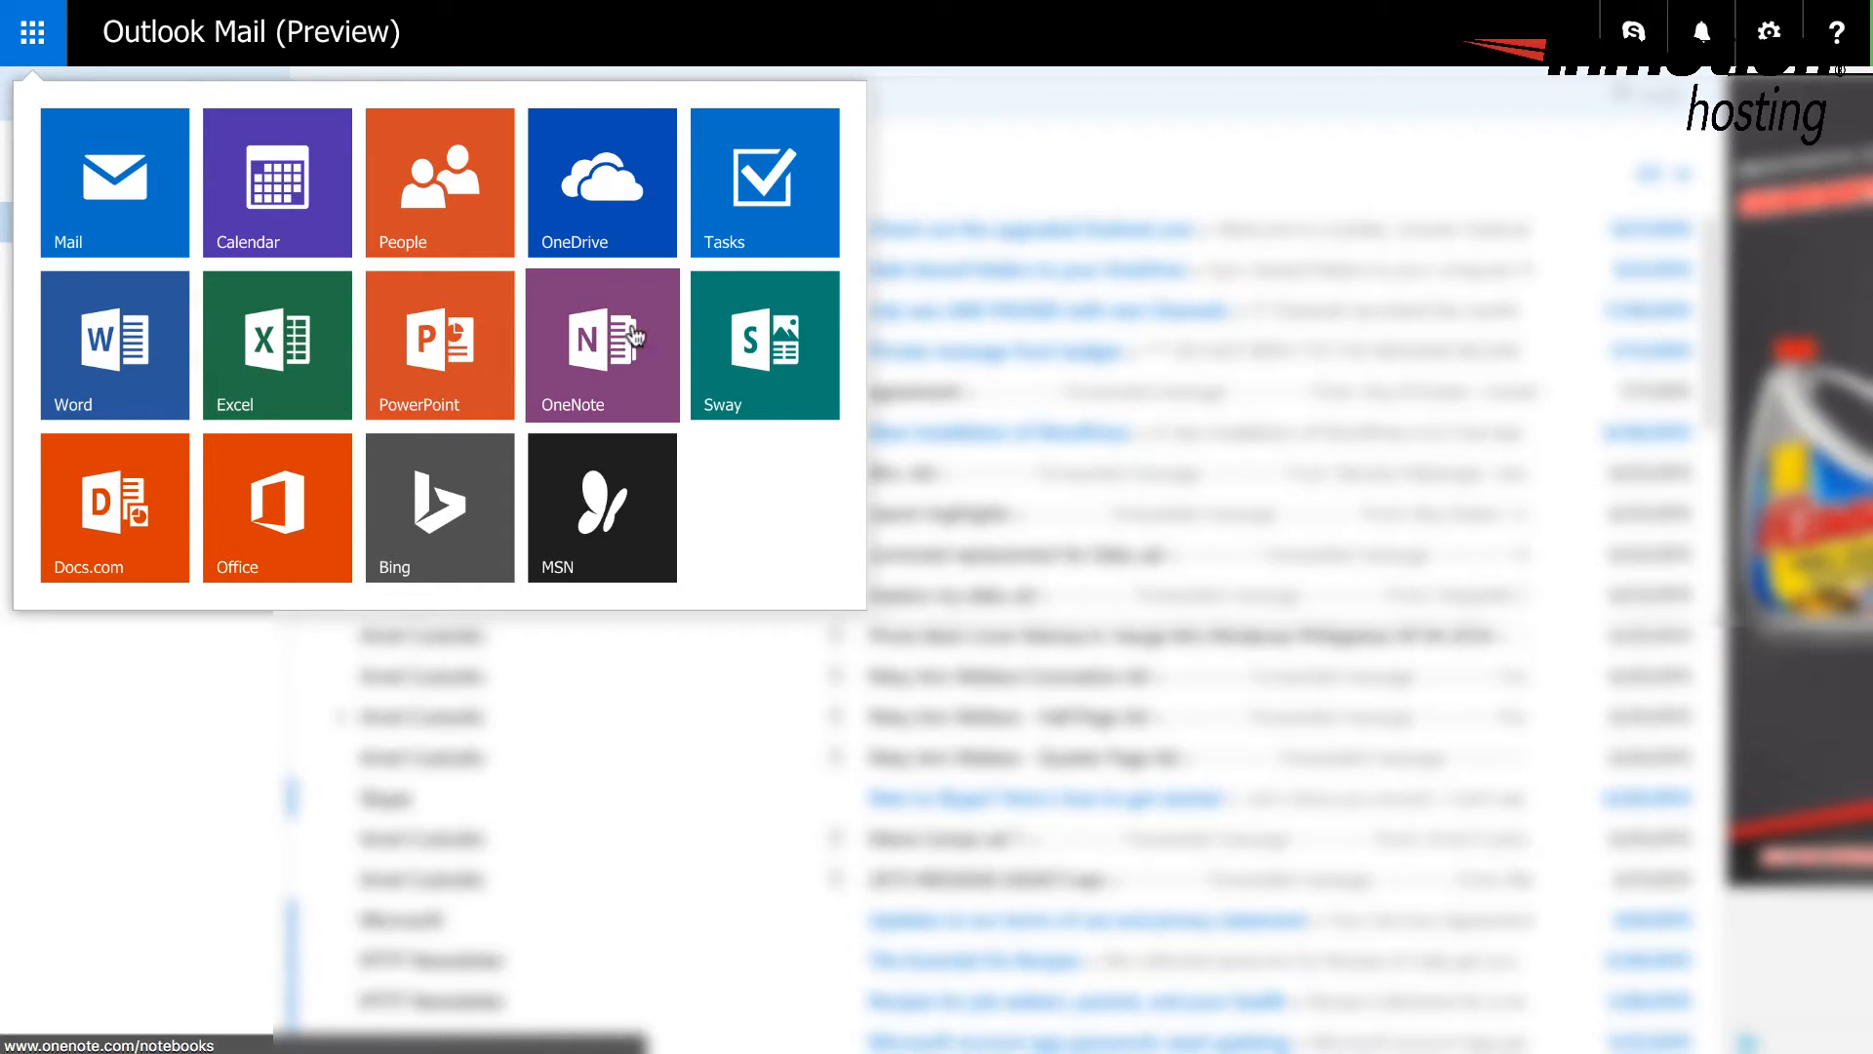
mouse_move(511, 115)
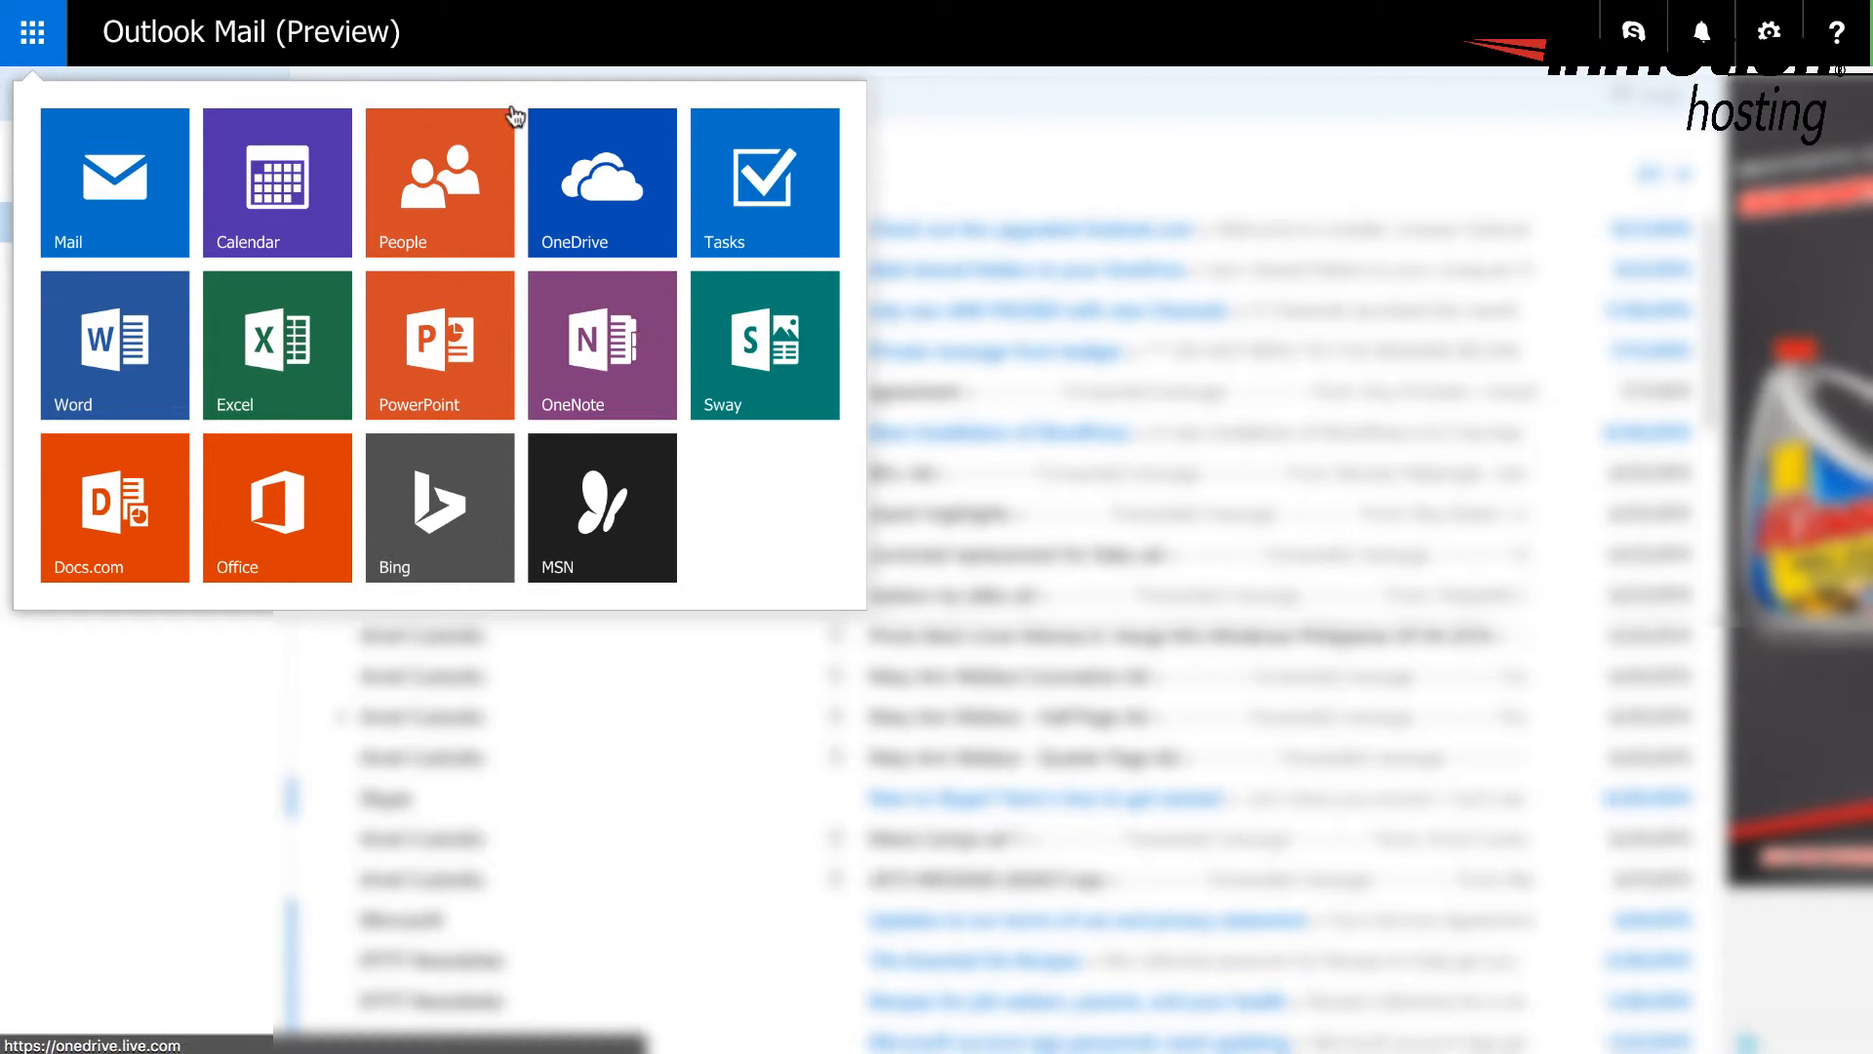
mouse_move(603, 343)
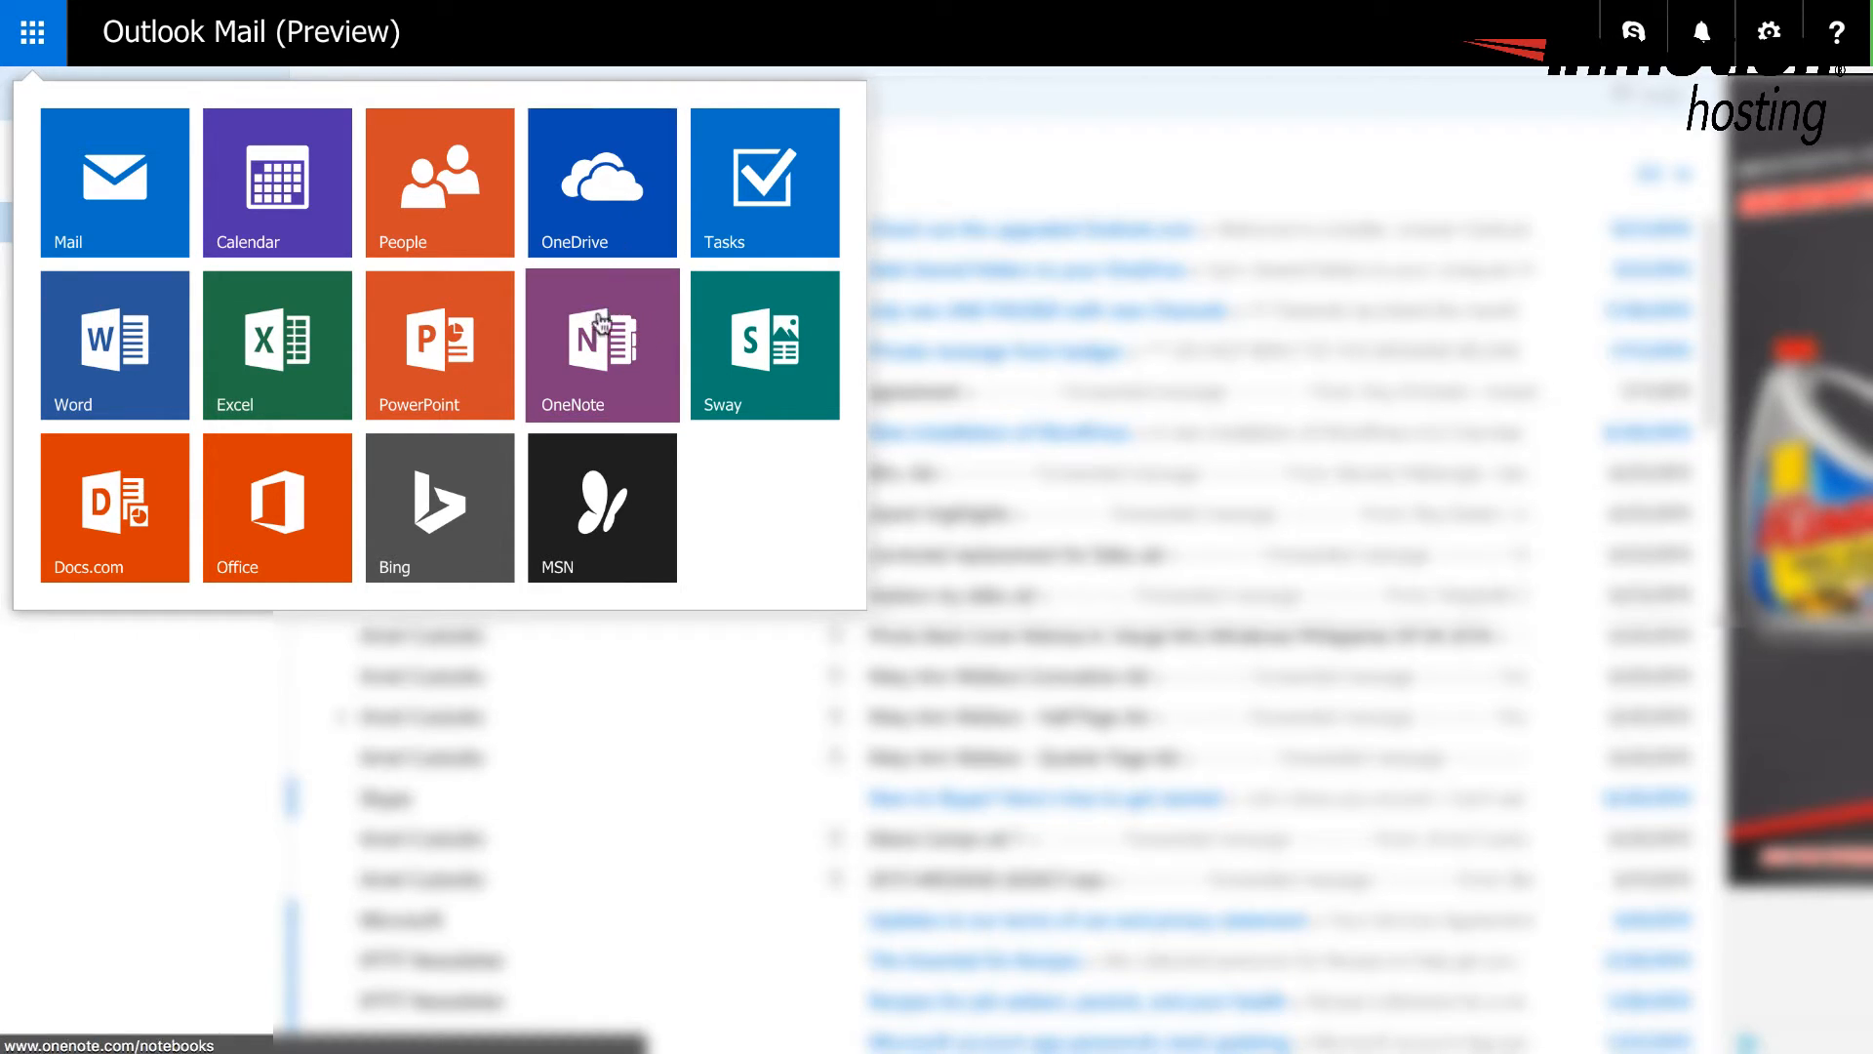
mouse_move(593, 376)
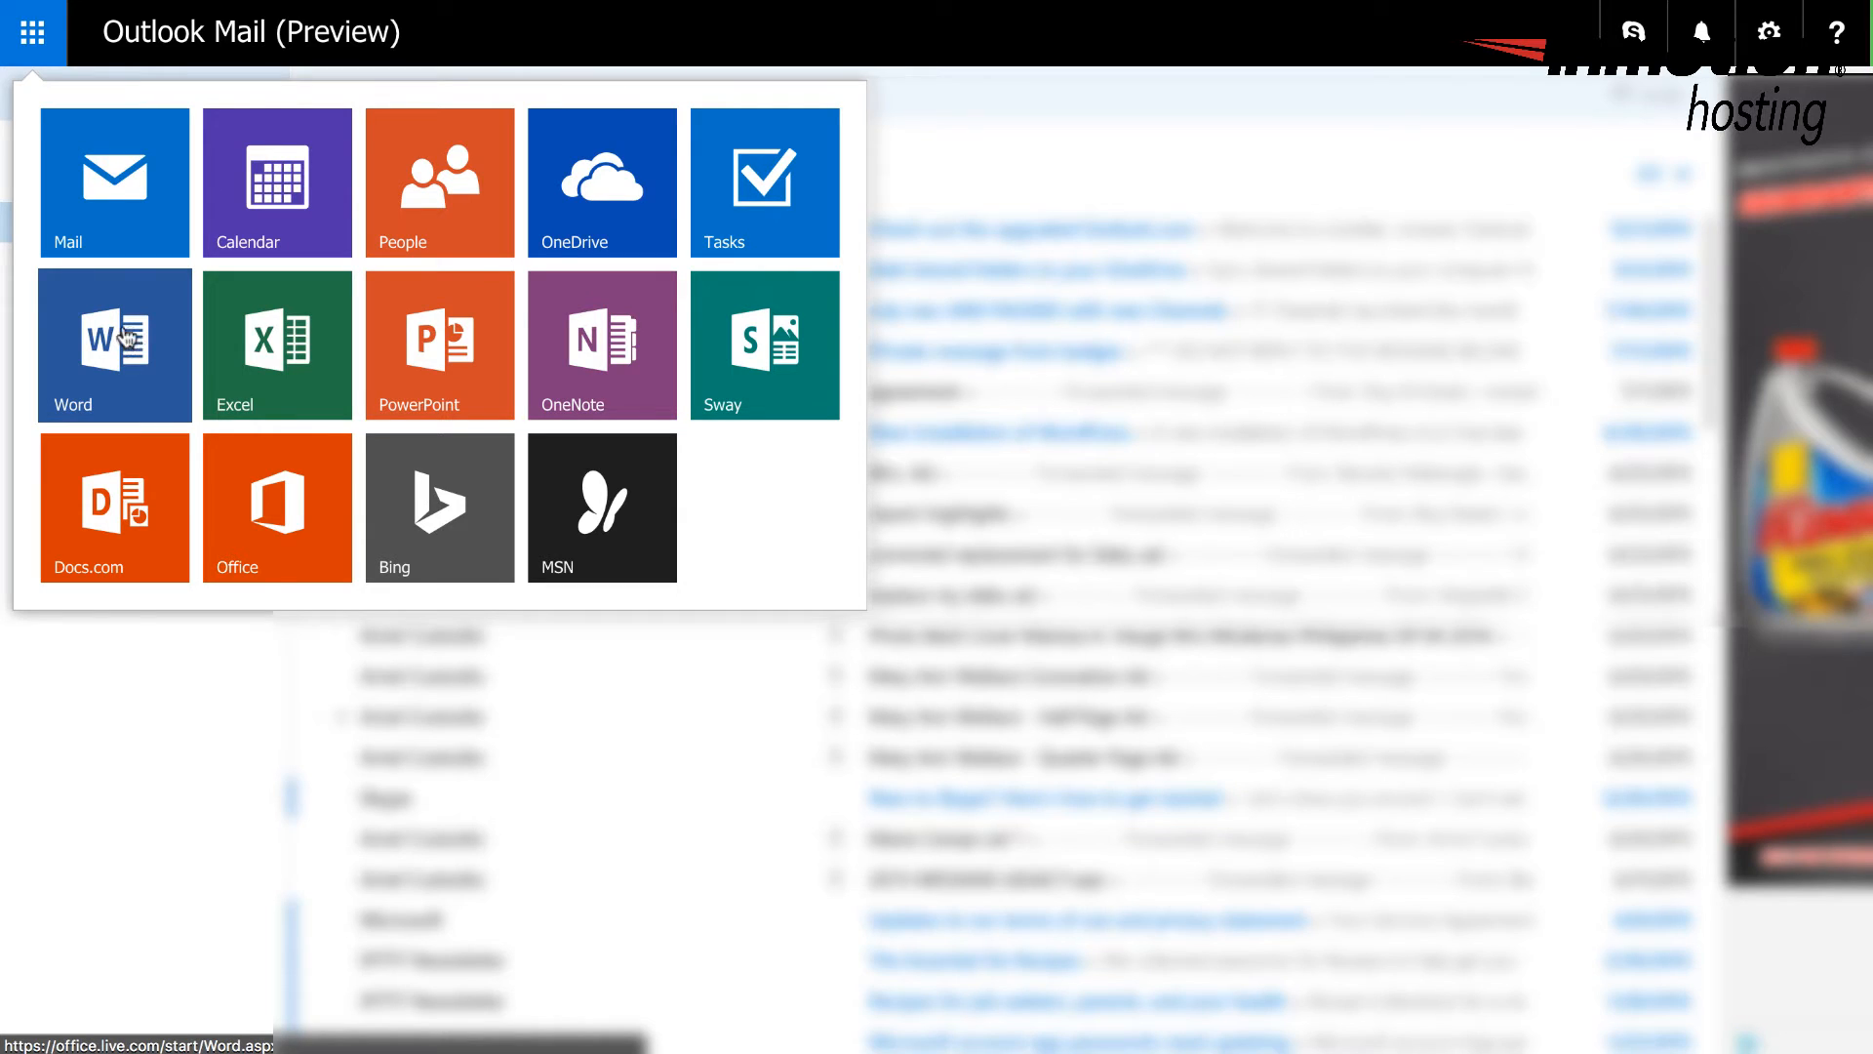
Step: Launch Word Online and show the FILE page with recent OneDrive documents
click(114, 343)
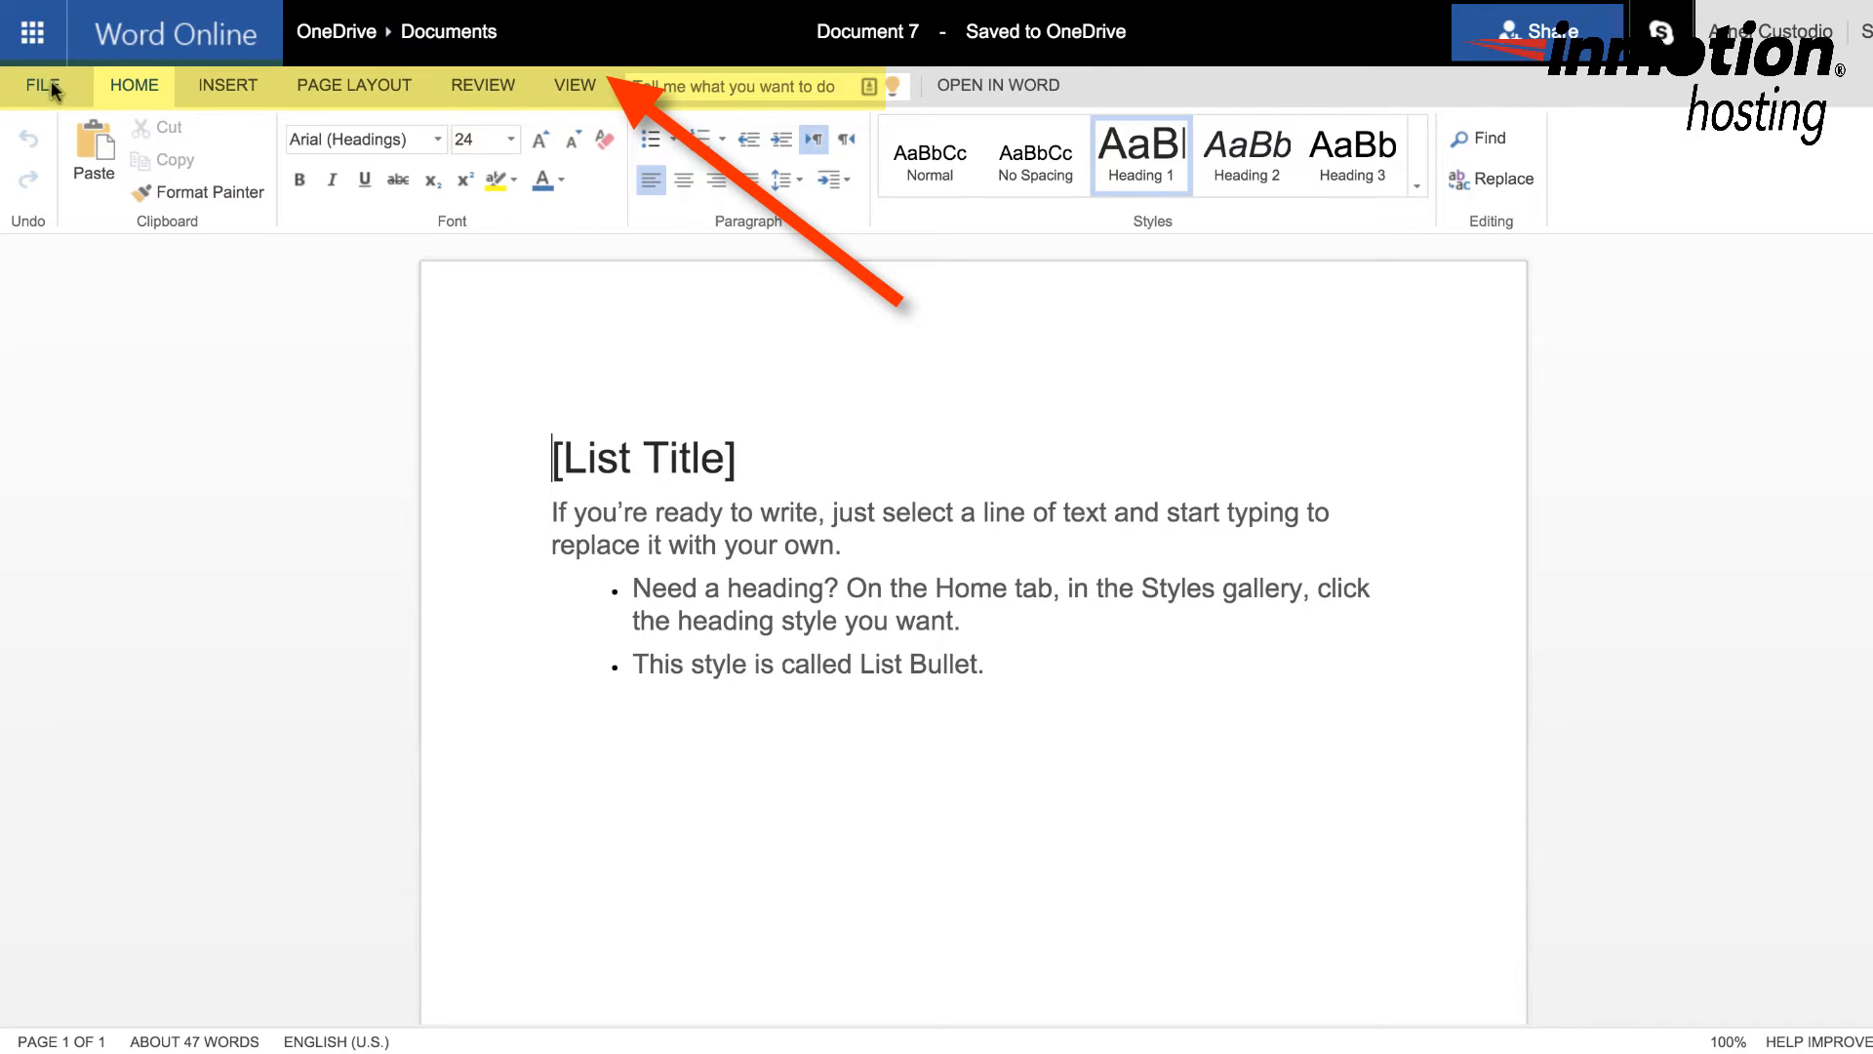
mouse_move(105, 84)
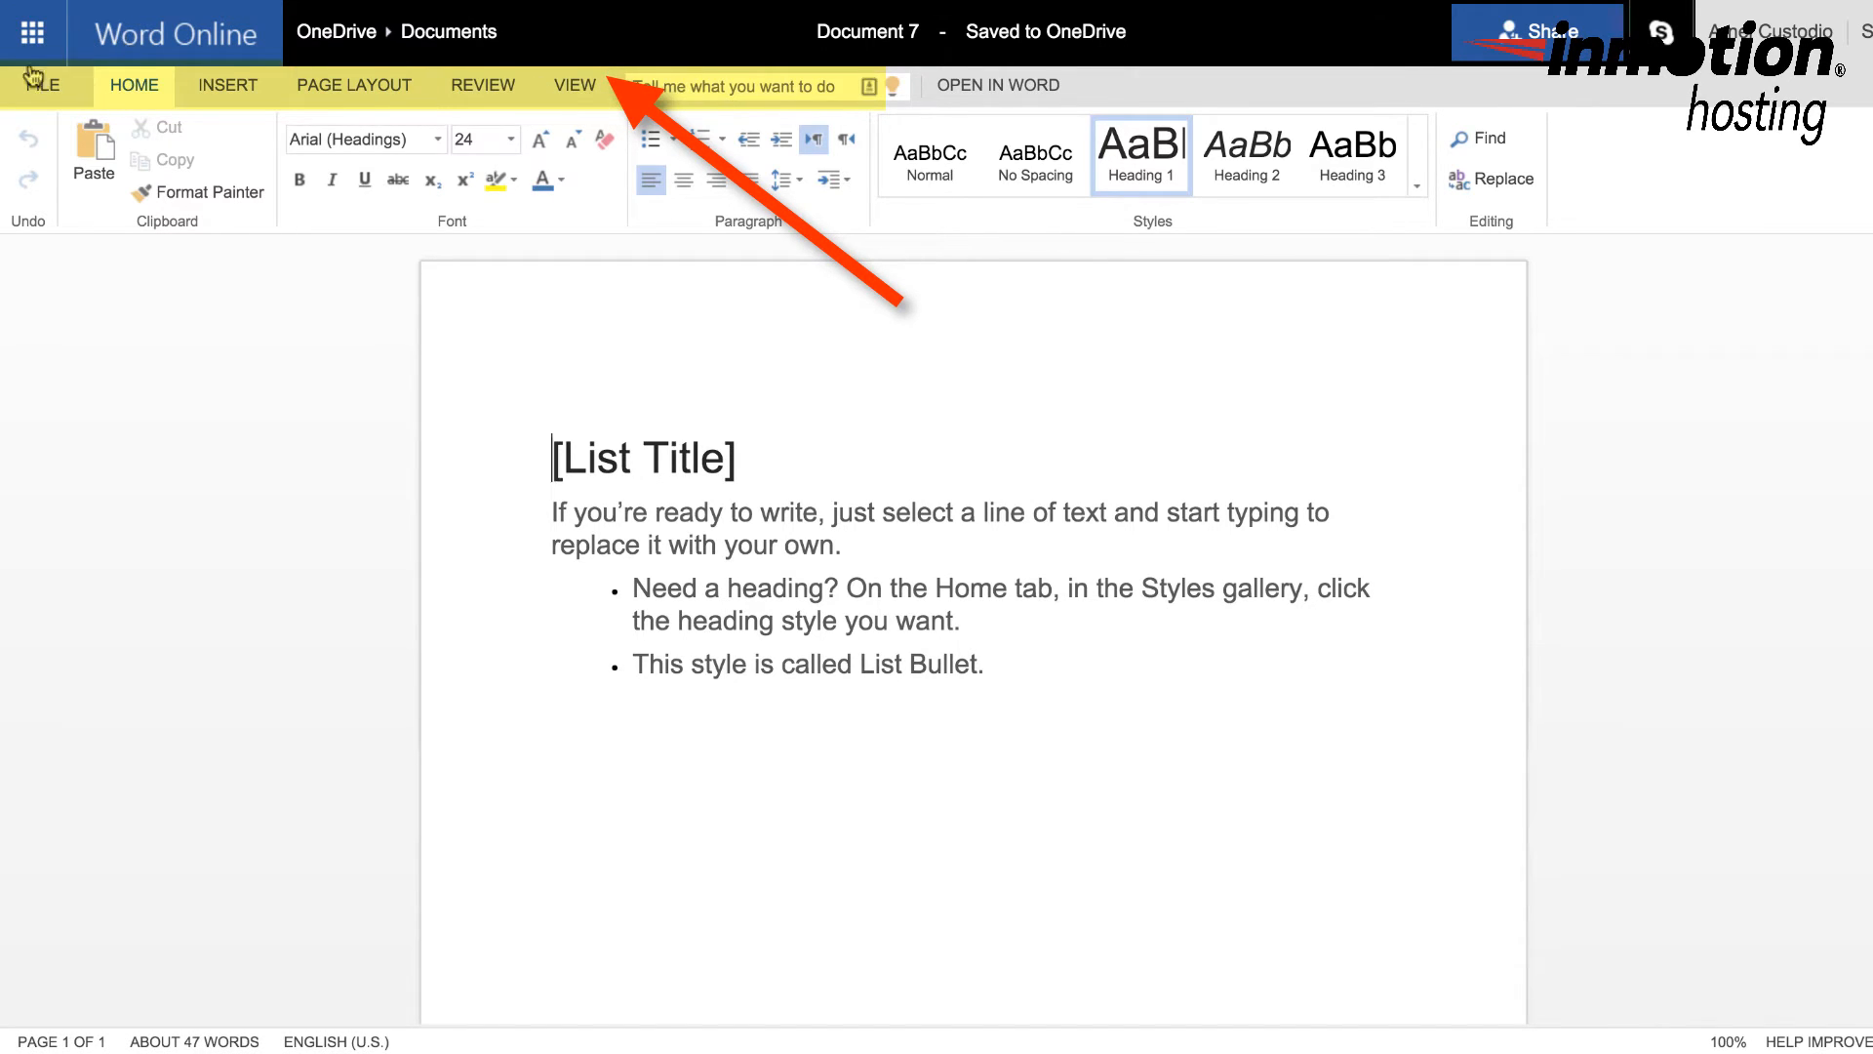
click(41, 84)
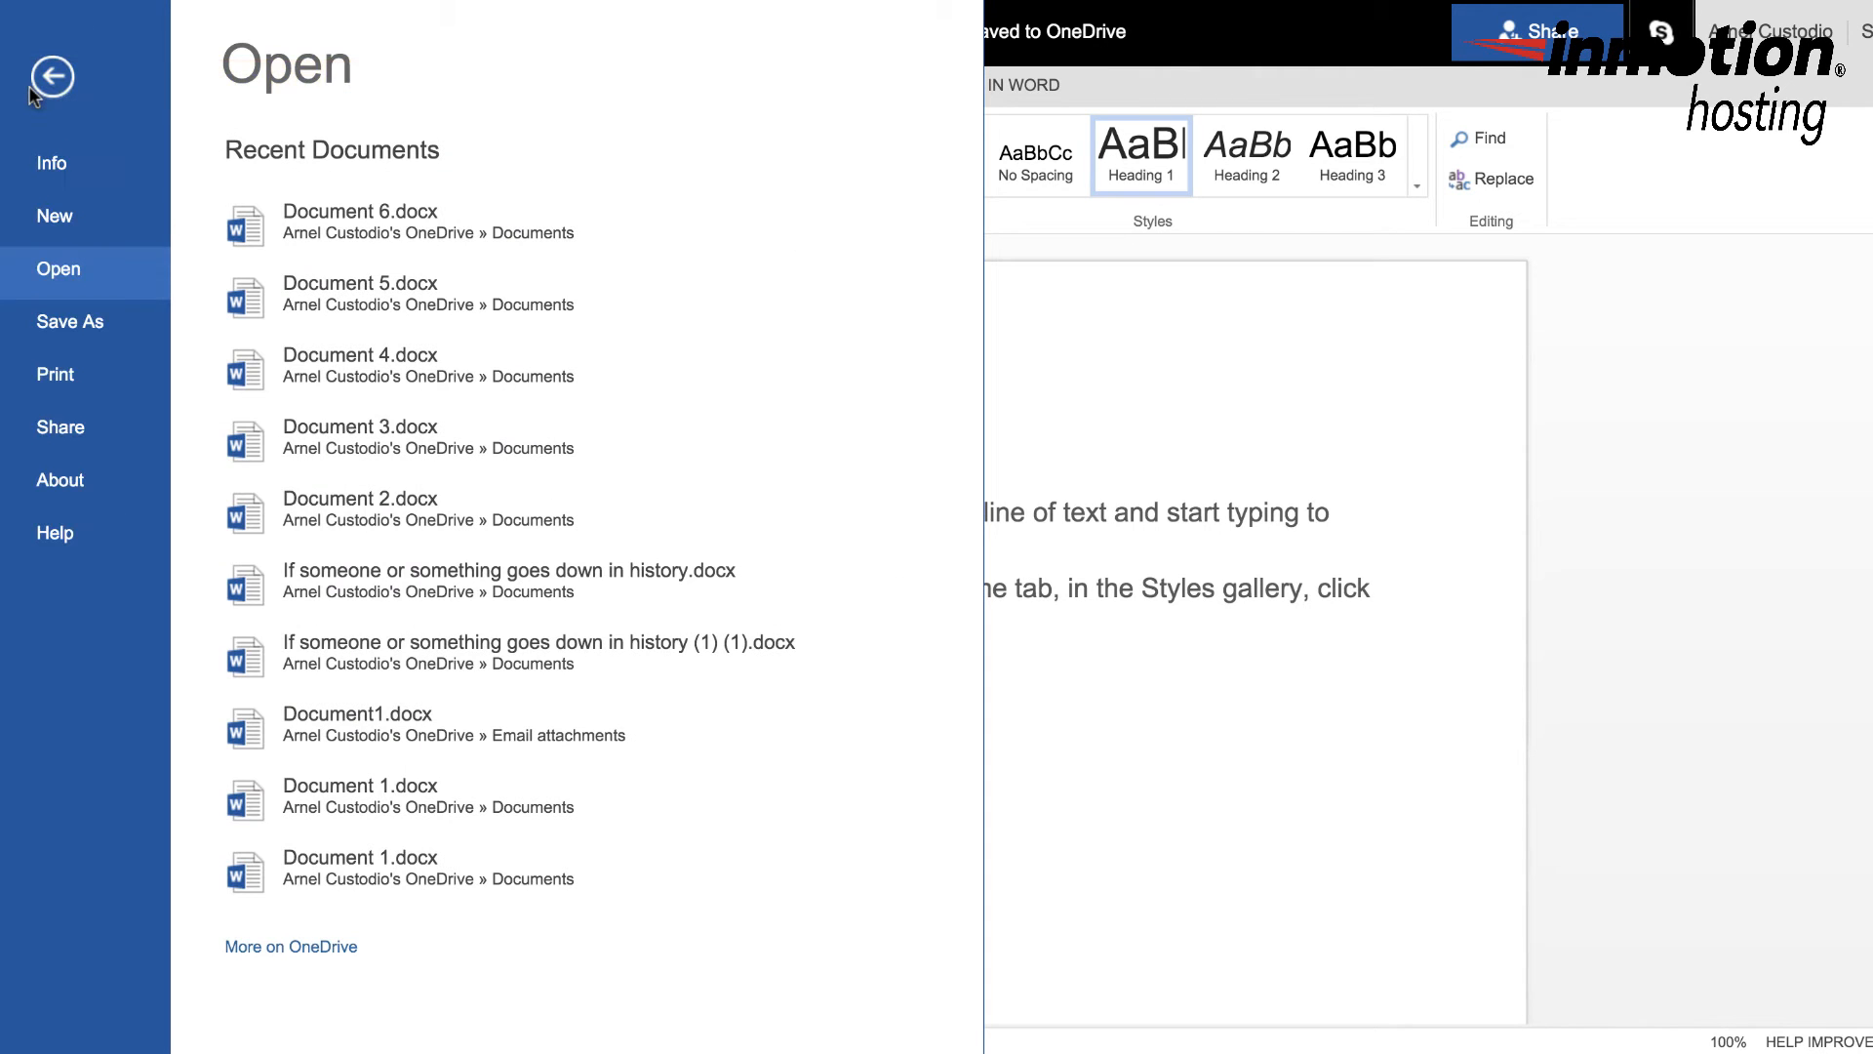
mouse_move(82, 428)
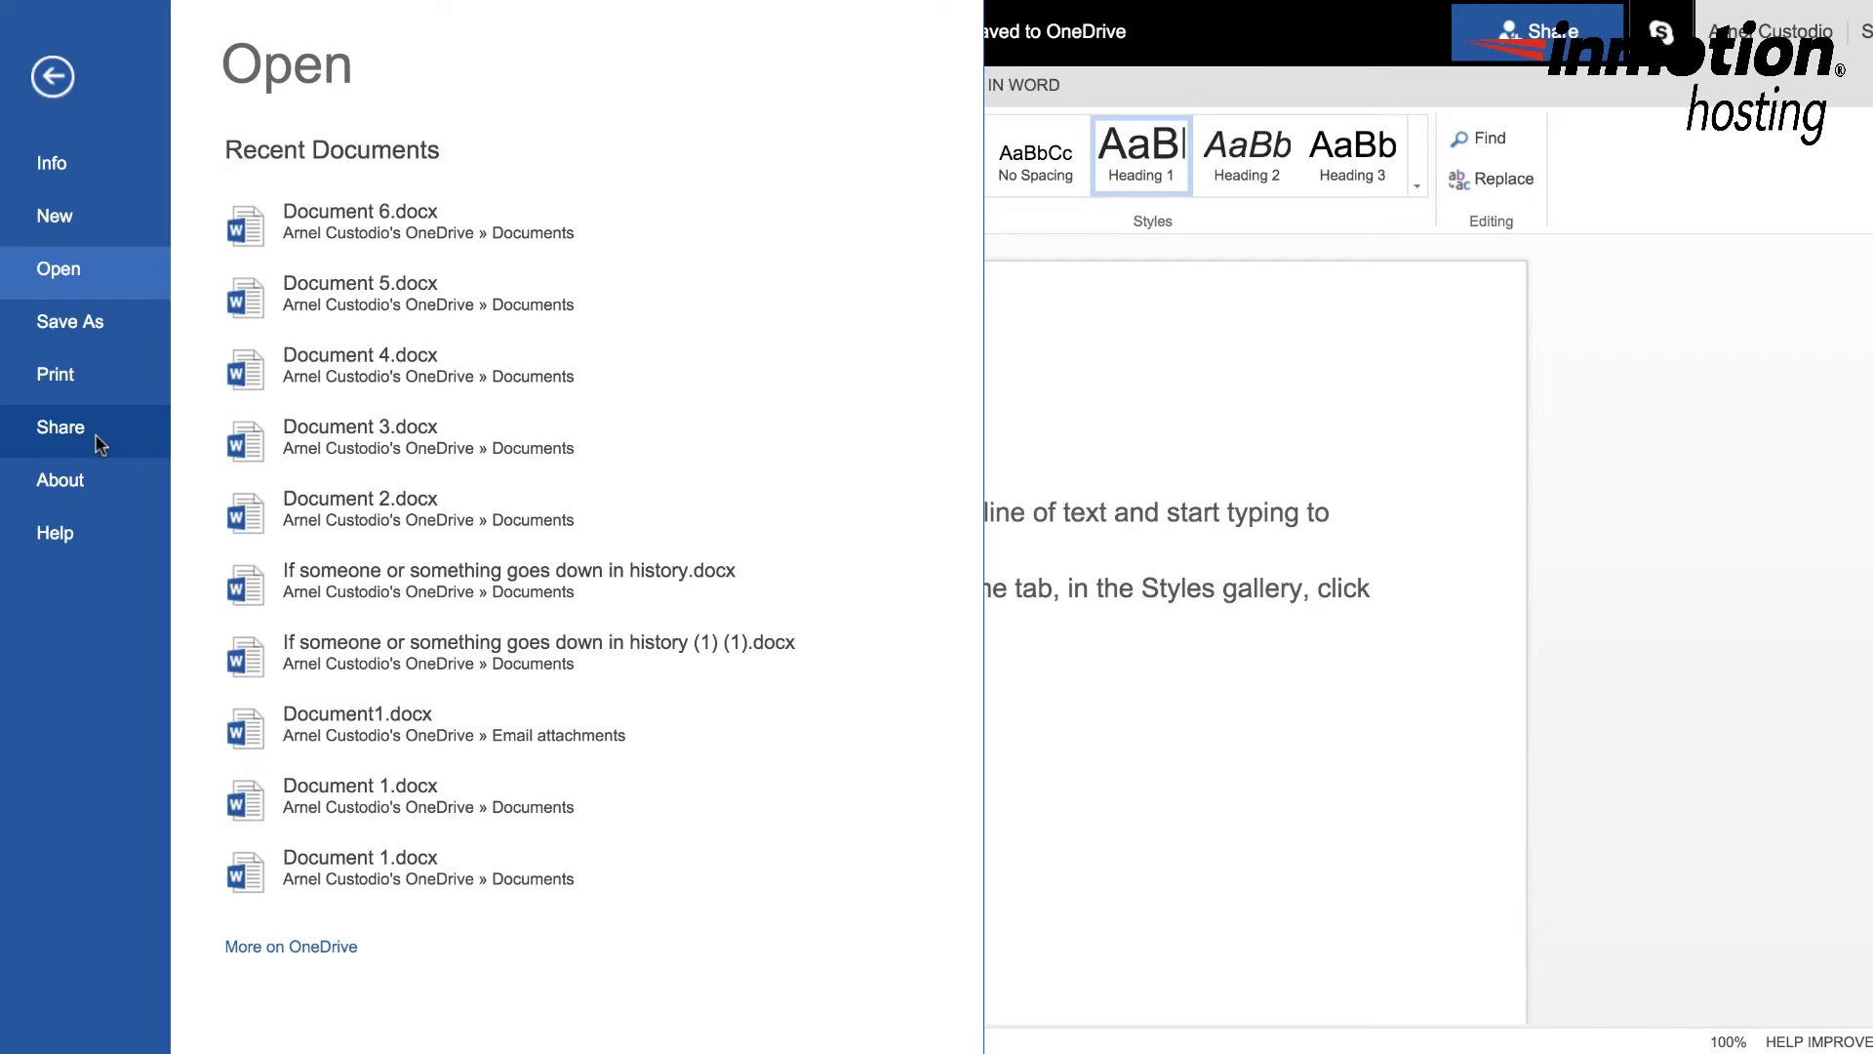
Step: Choose Share, then Embed, to reach the embed-in-webpage dialog for Document 7
click(61, 427)
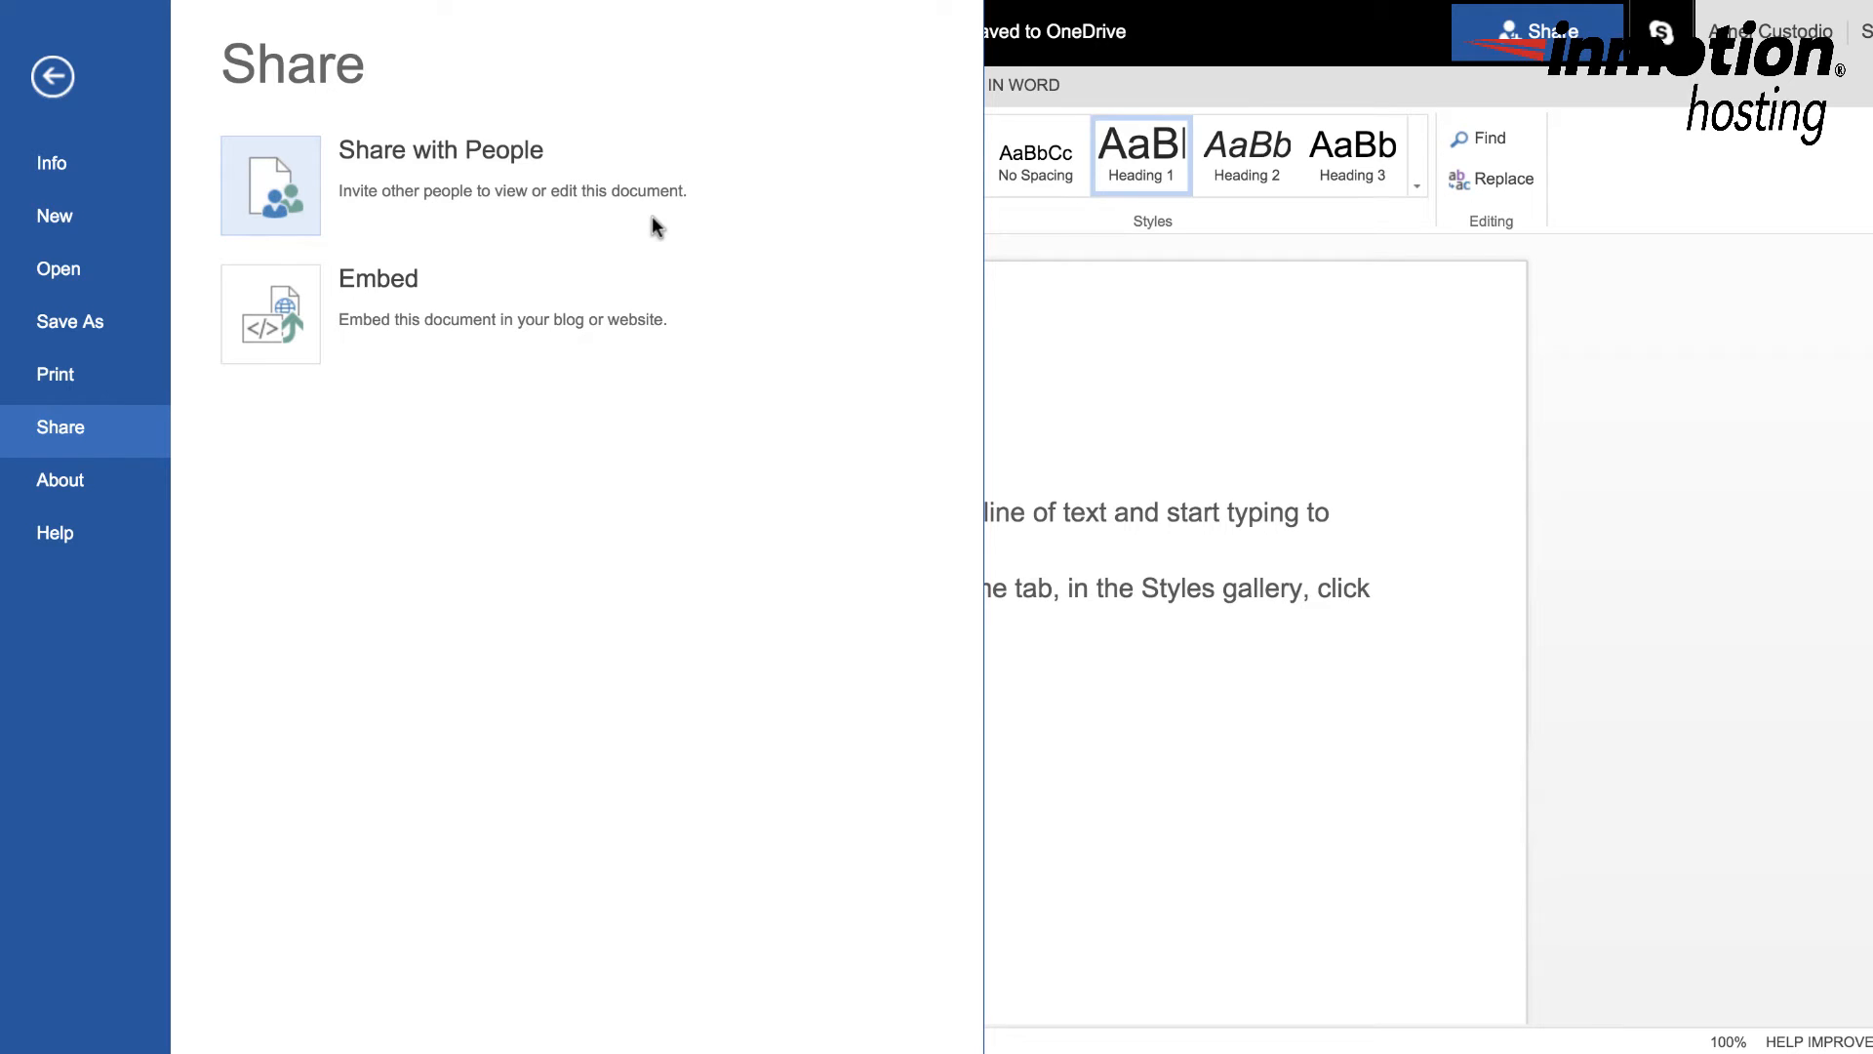
mouse_move(406, 340)
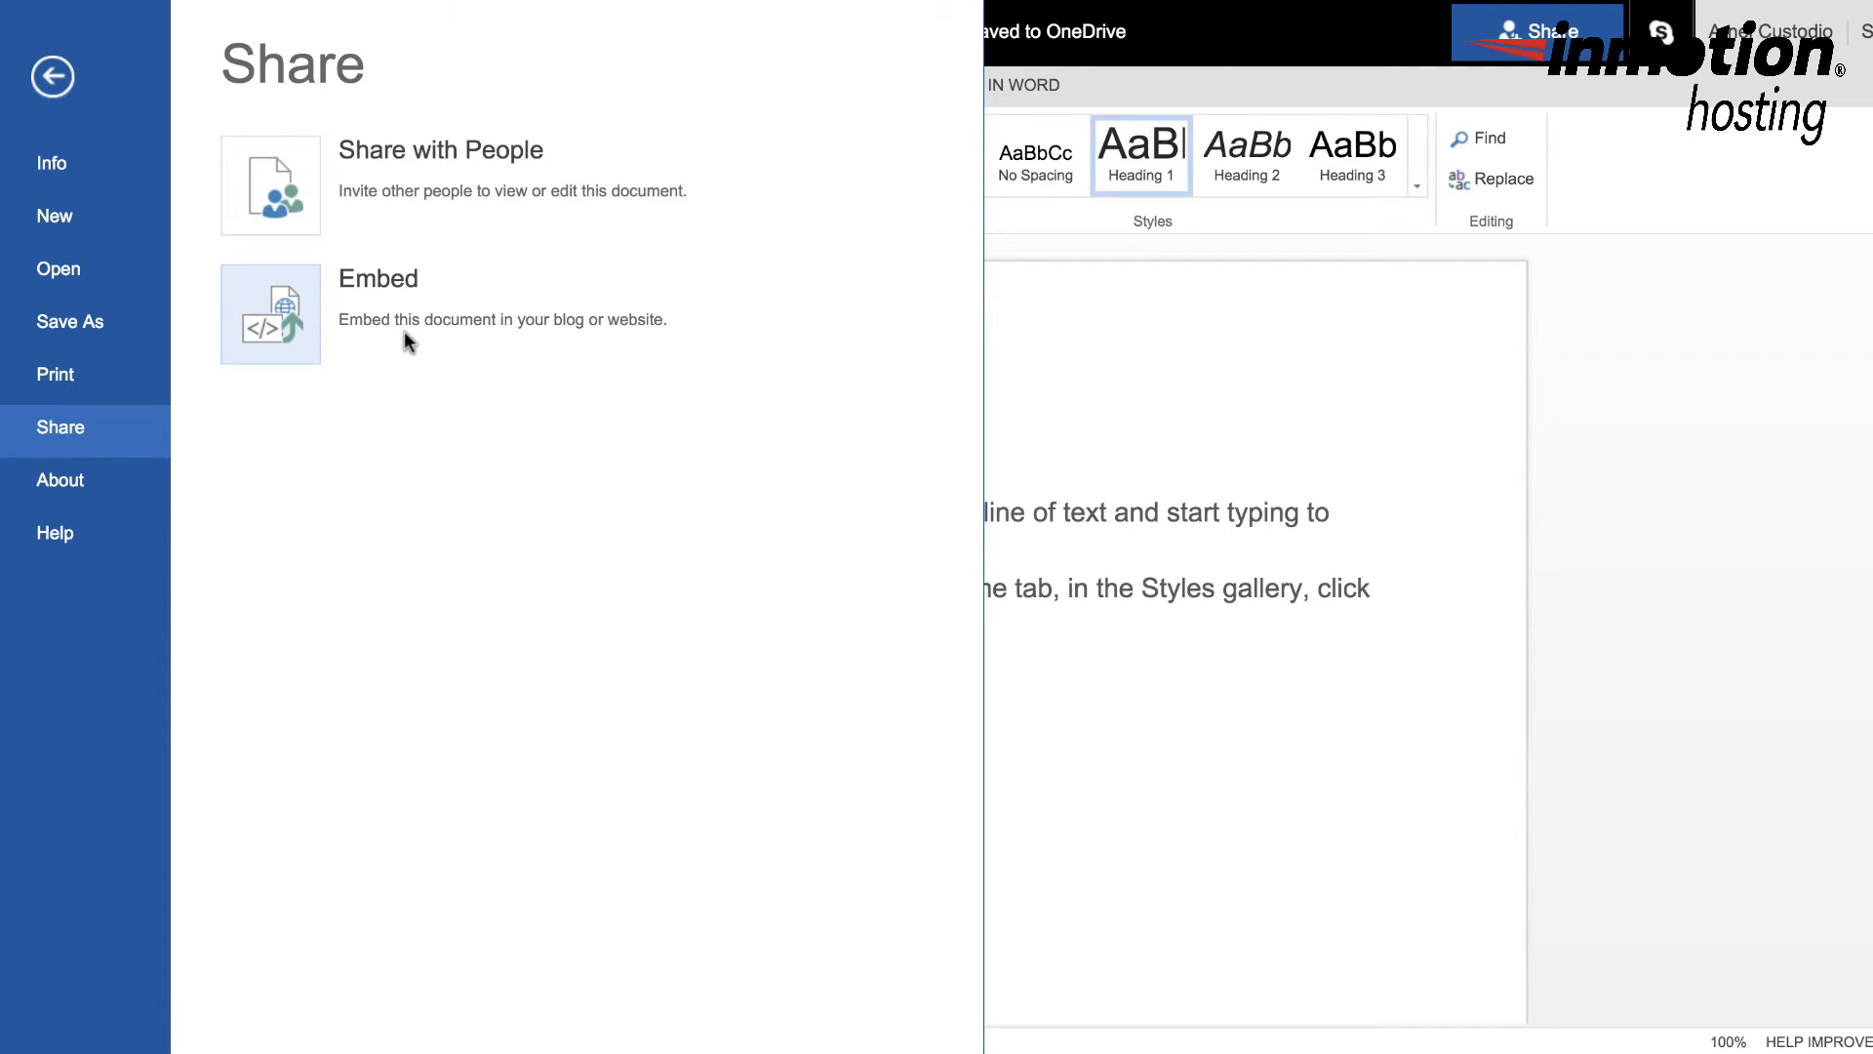
mouse_move(476, 296)
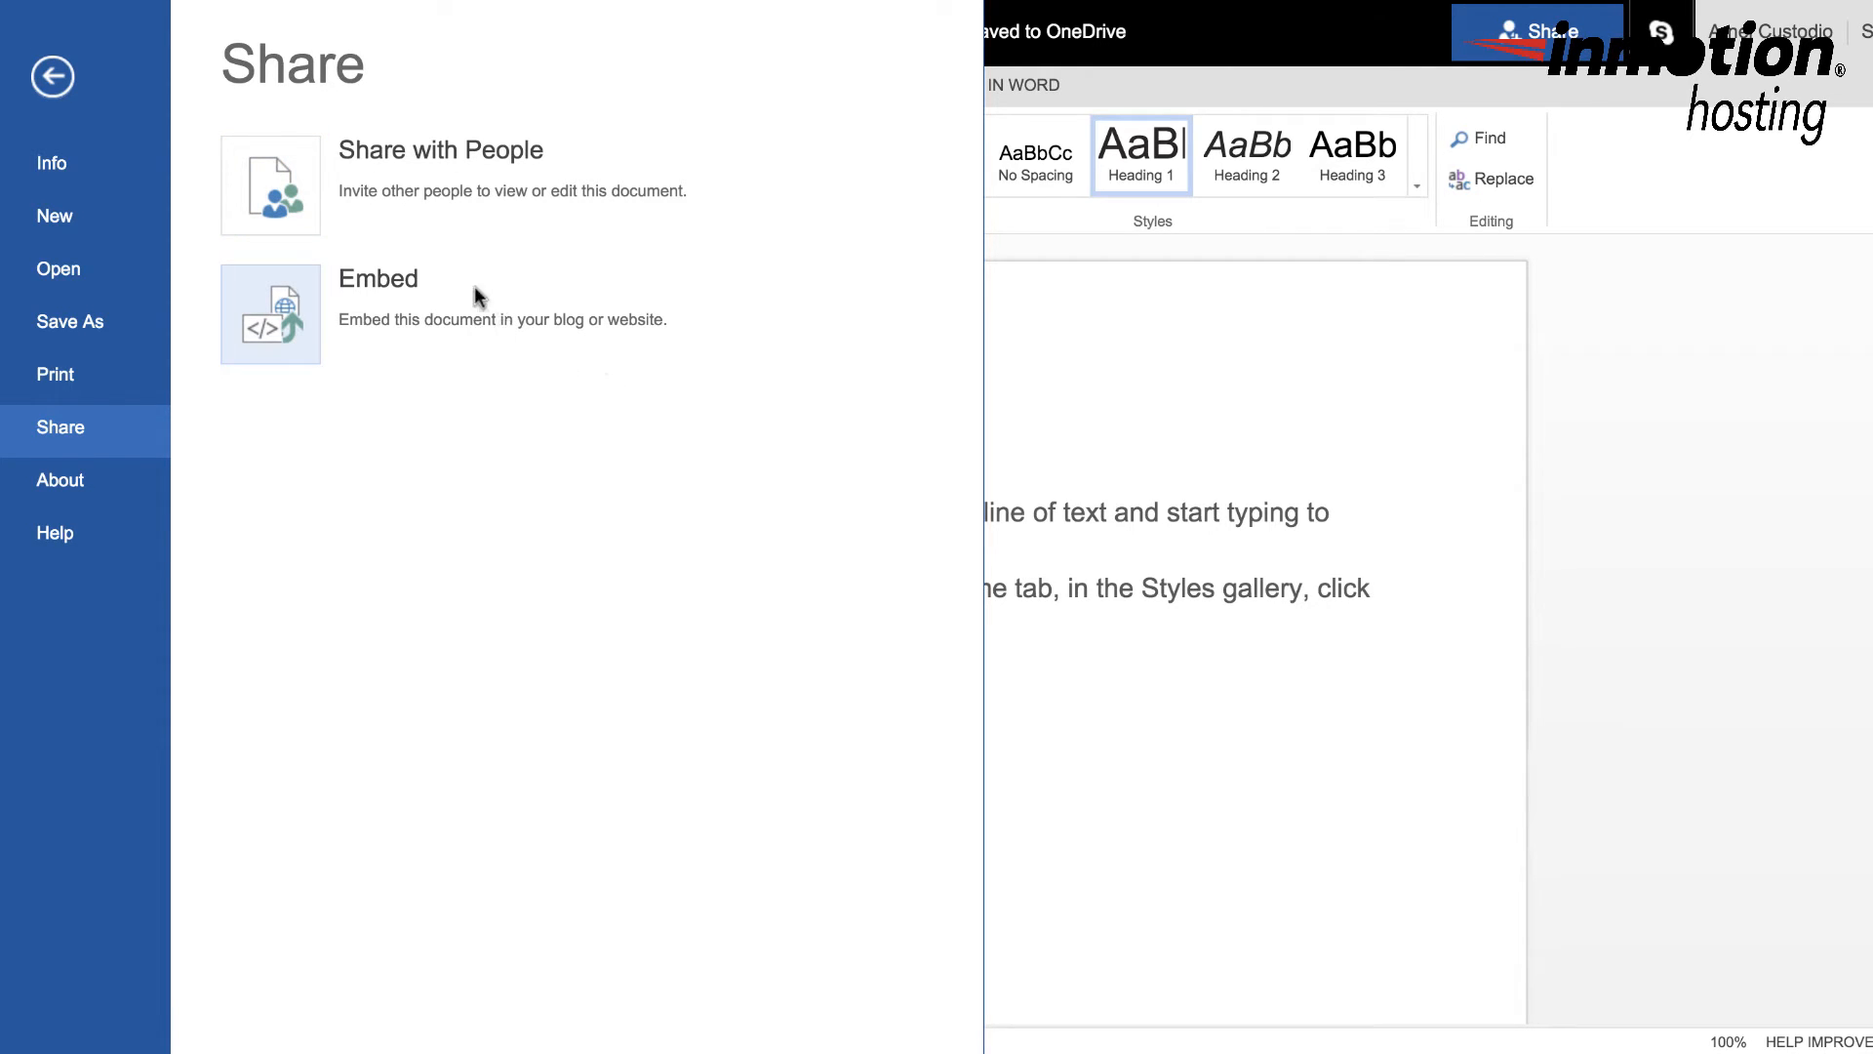
click(376, 277)
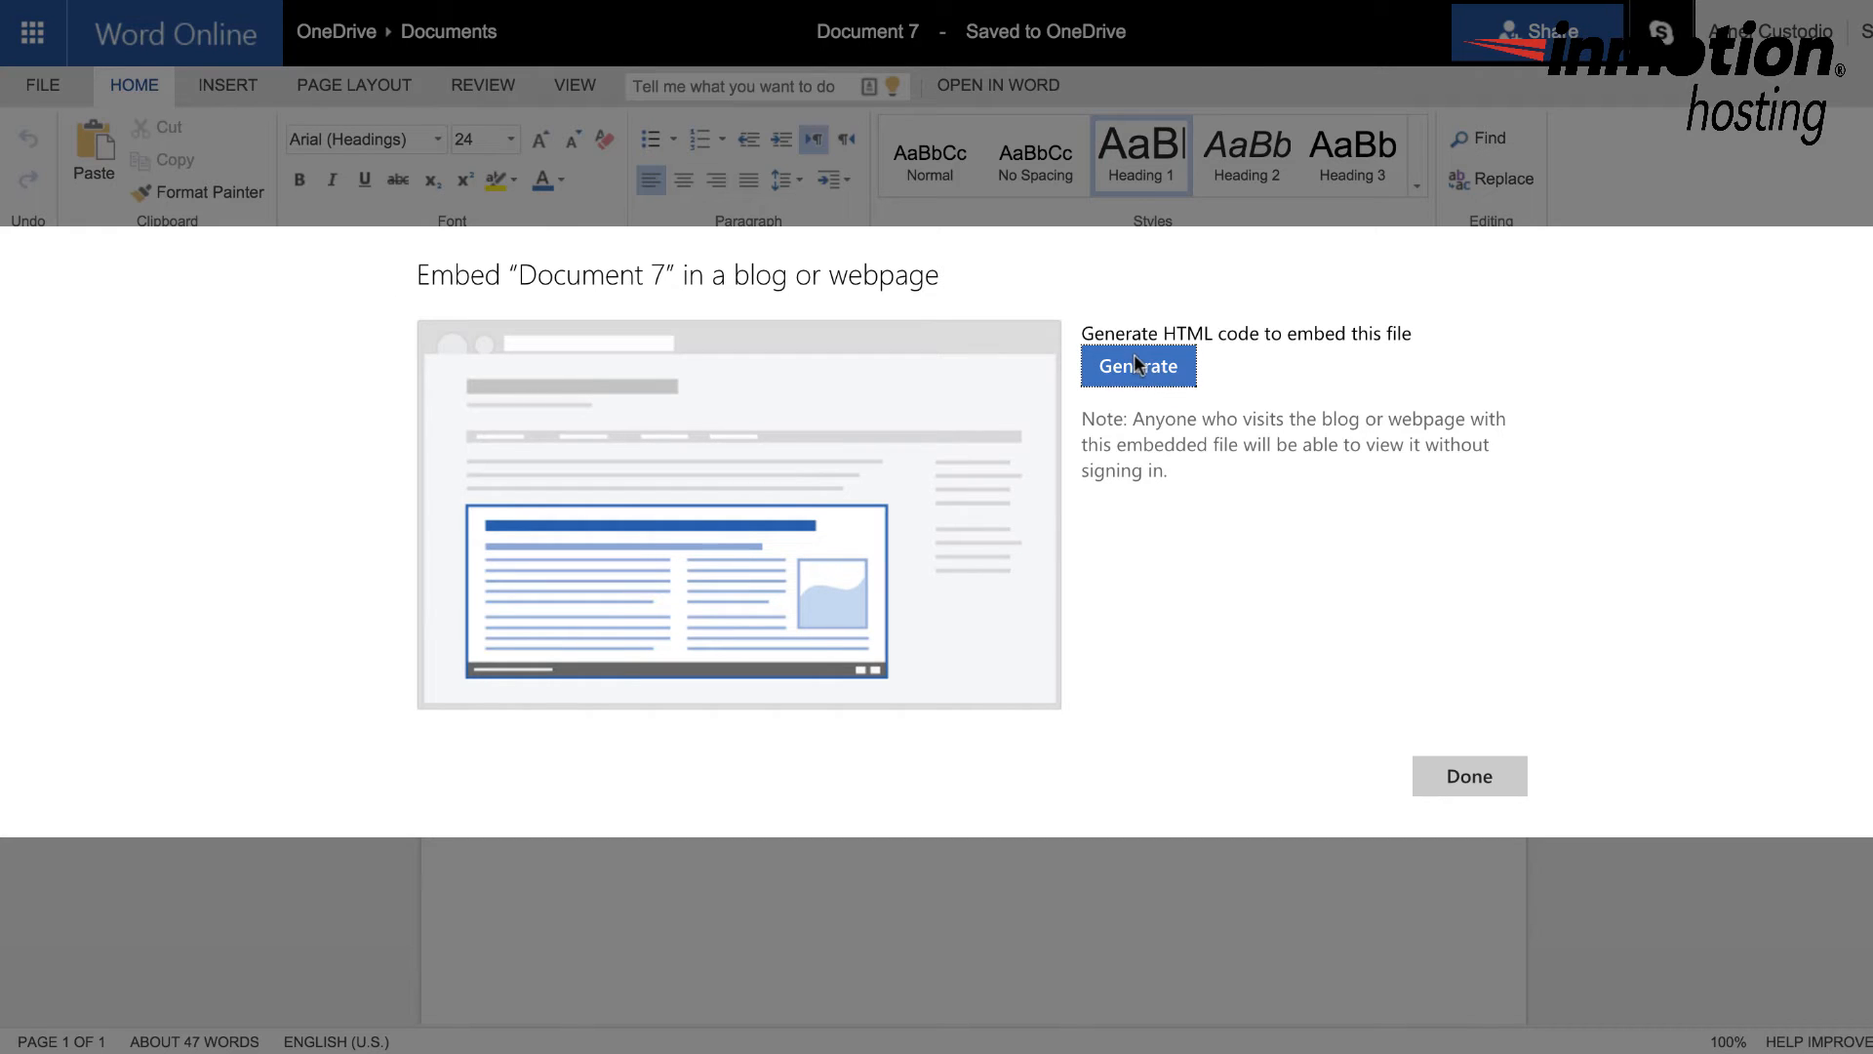
Step: Generate the iframe embed code, previewed at 476 by 288 pixels
click(1135, 365)
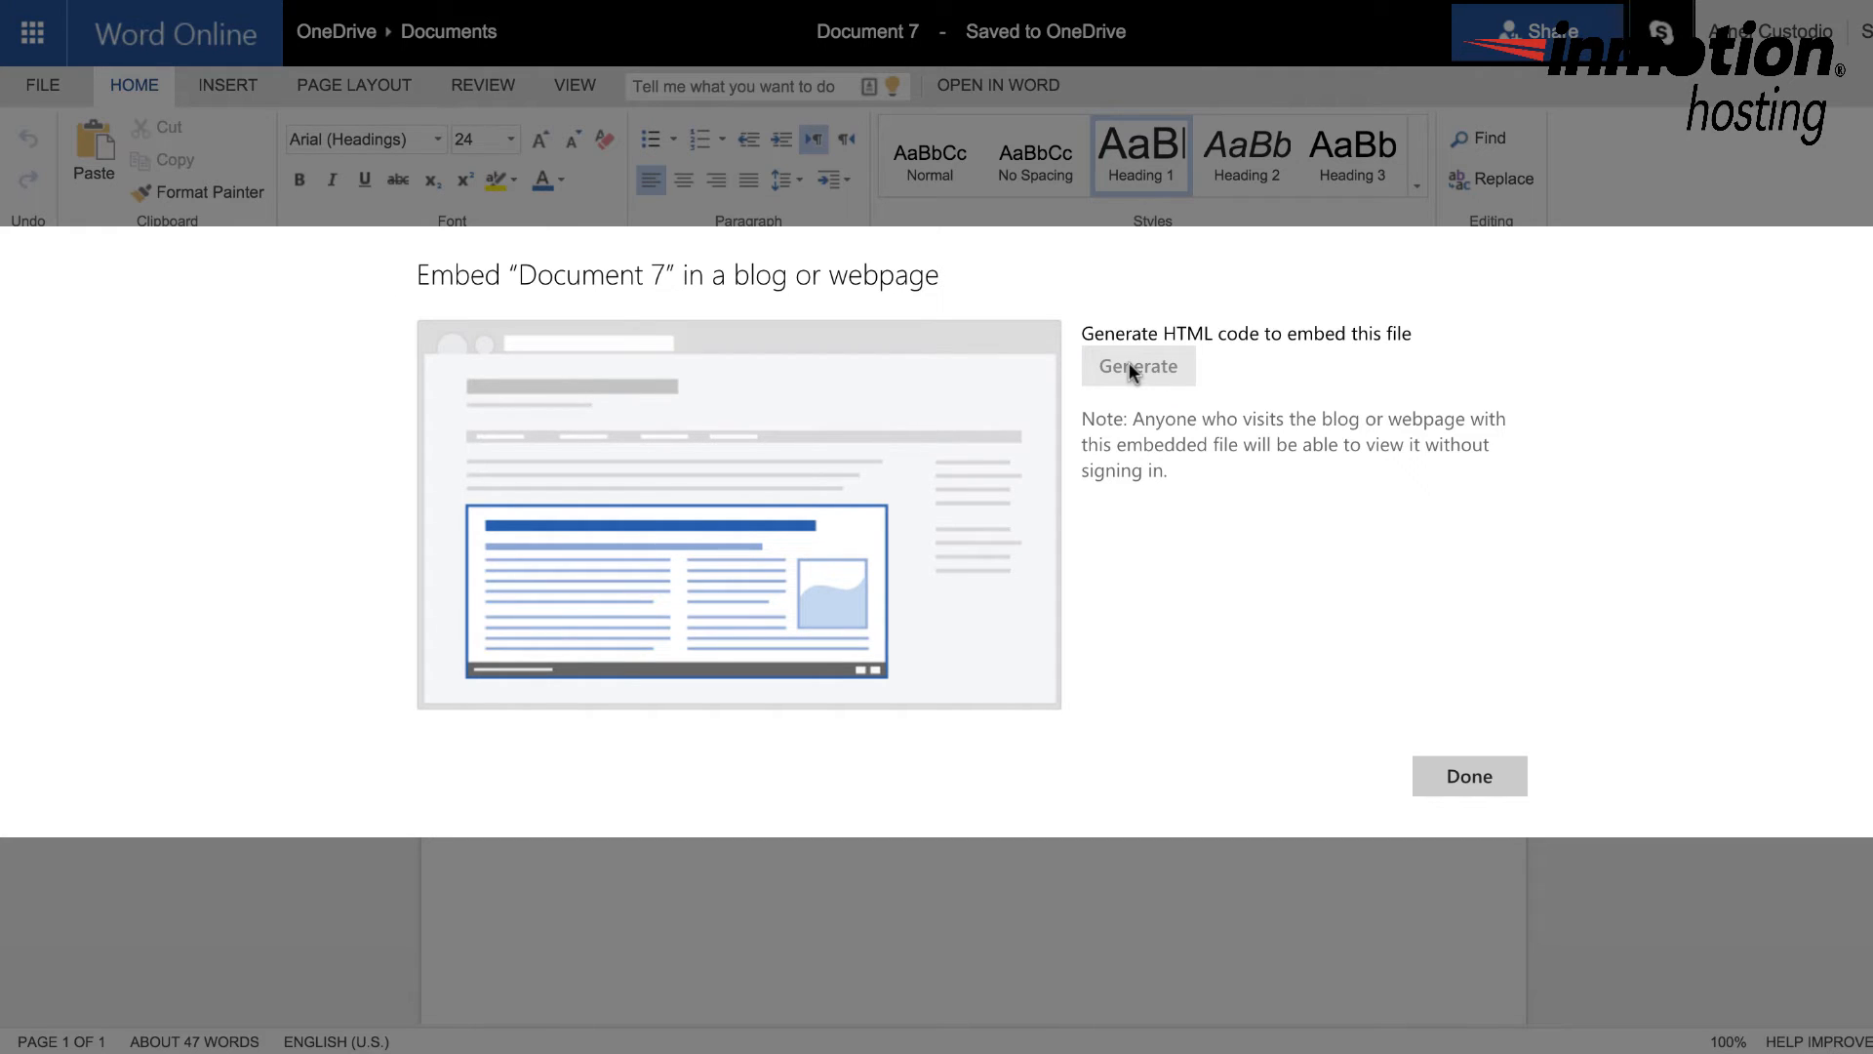
click(1136, 364)
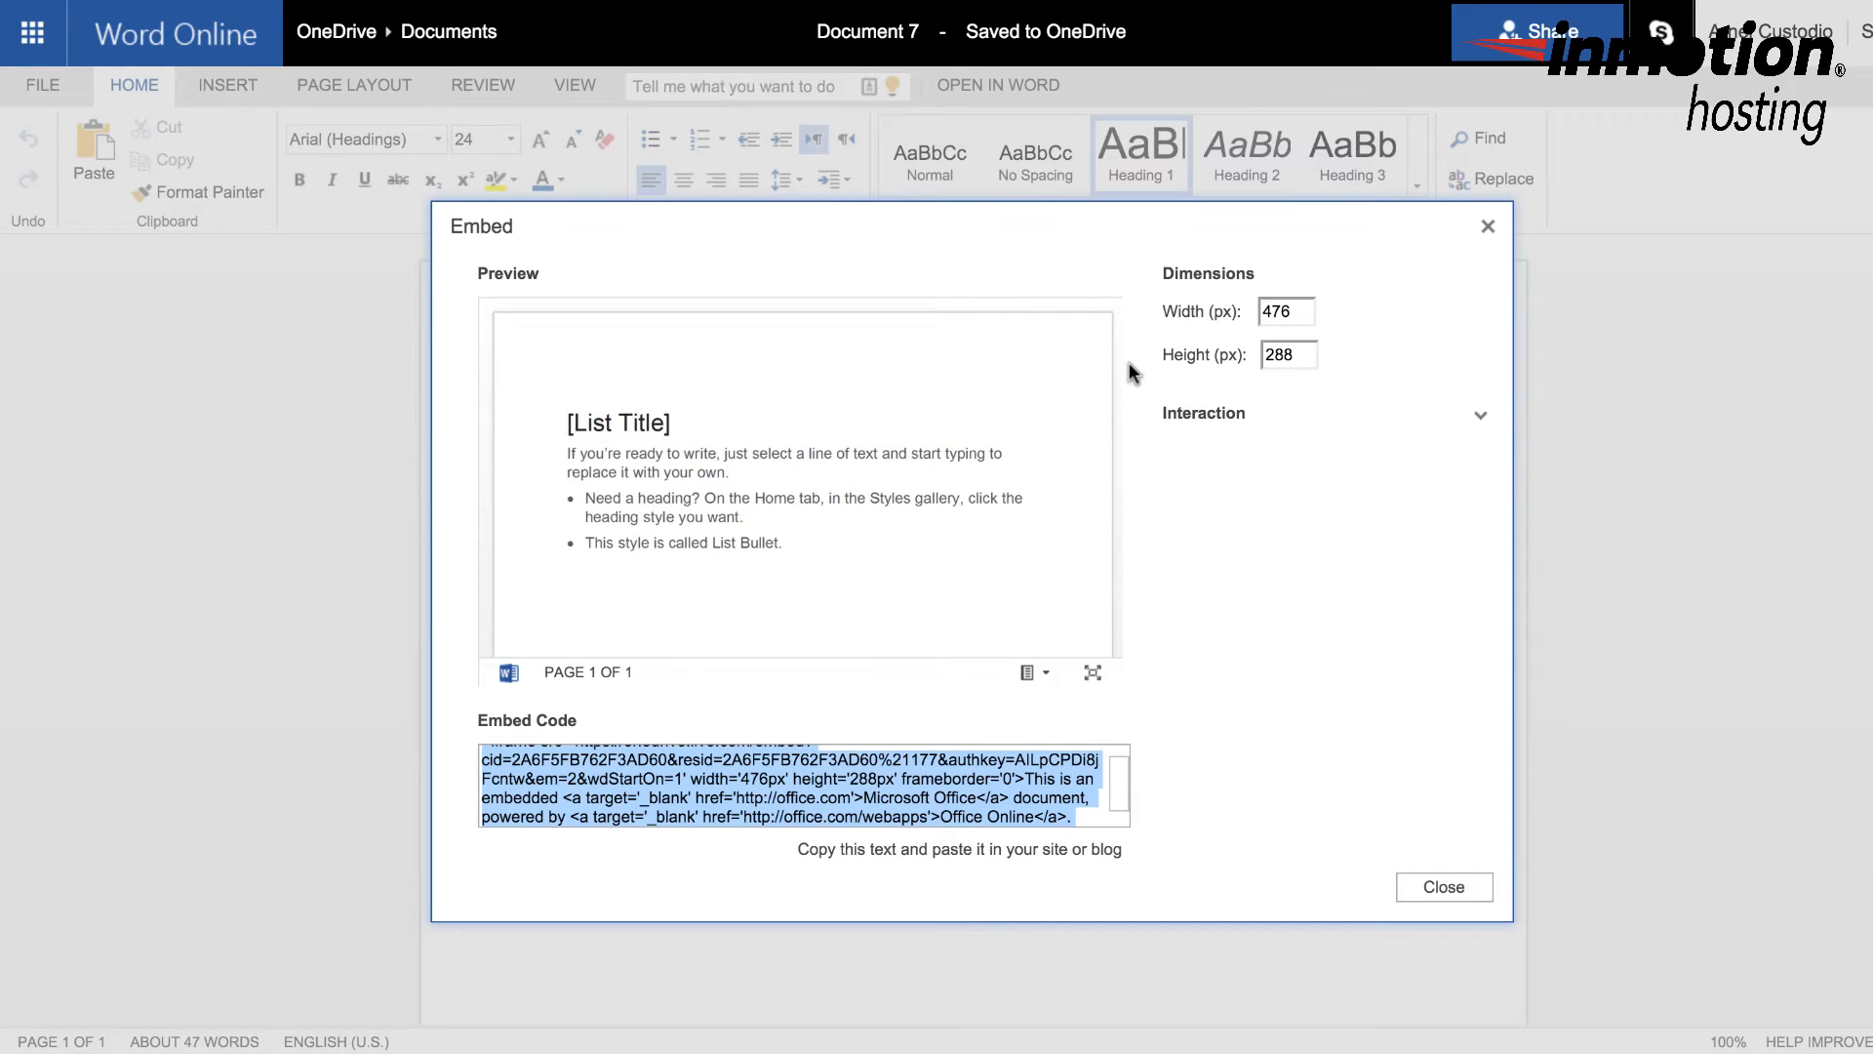
mouse_move(727, 413)
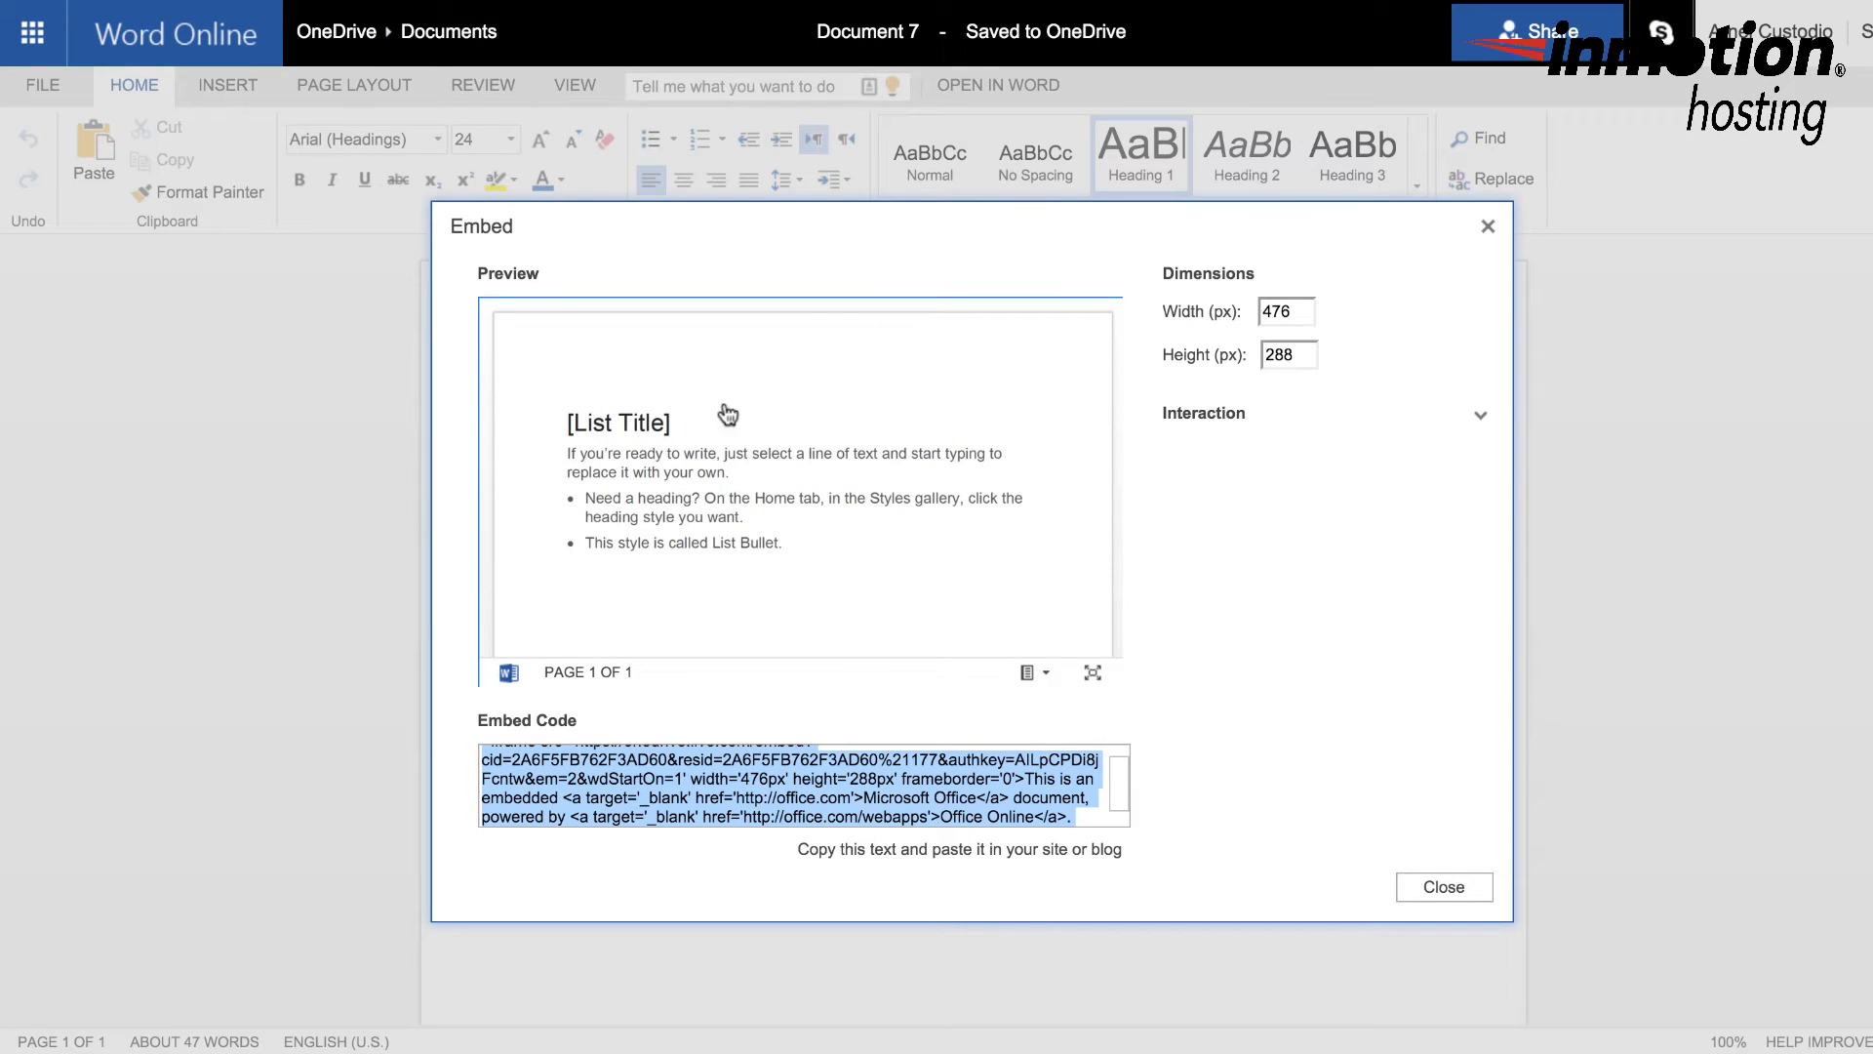
mouse_move(1204, 320)
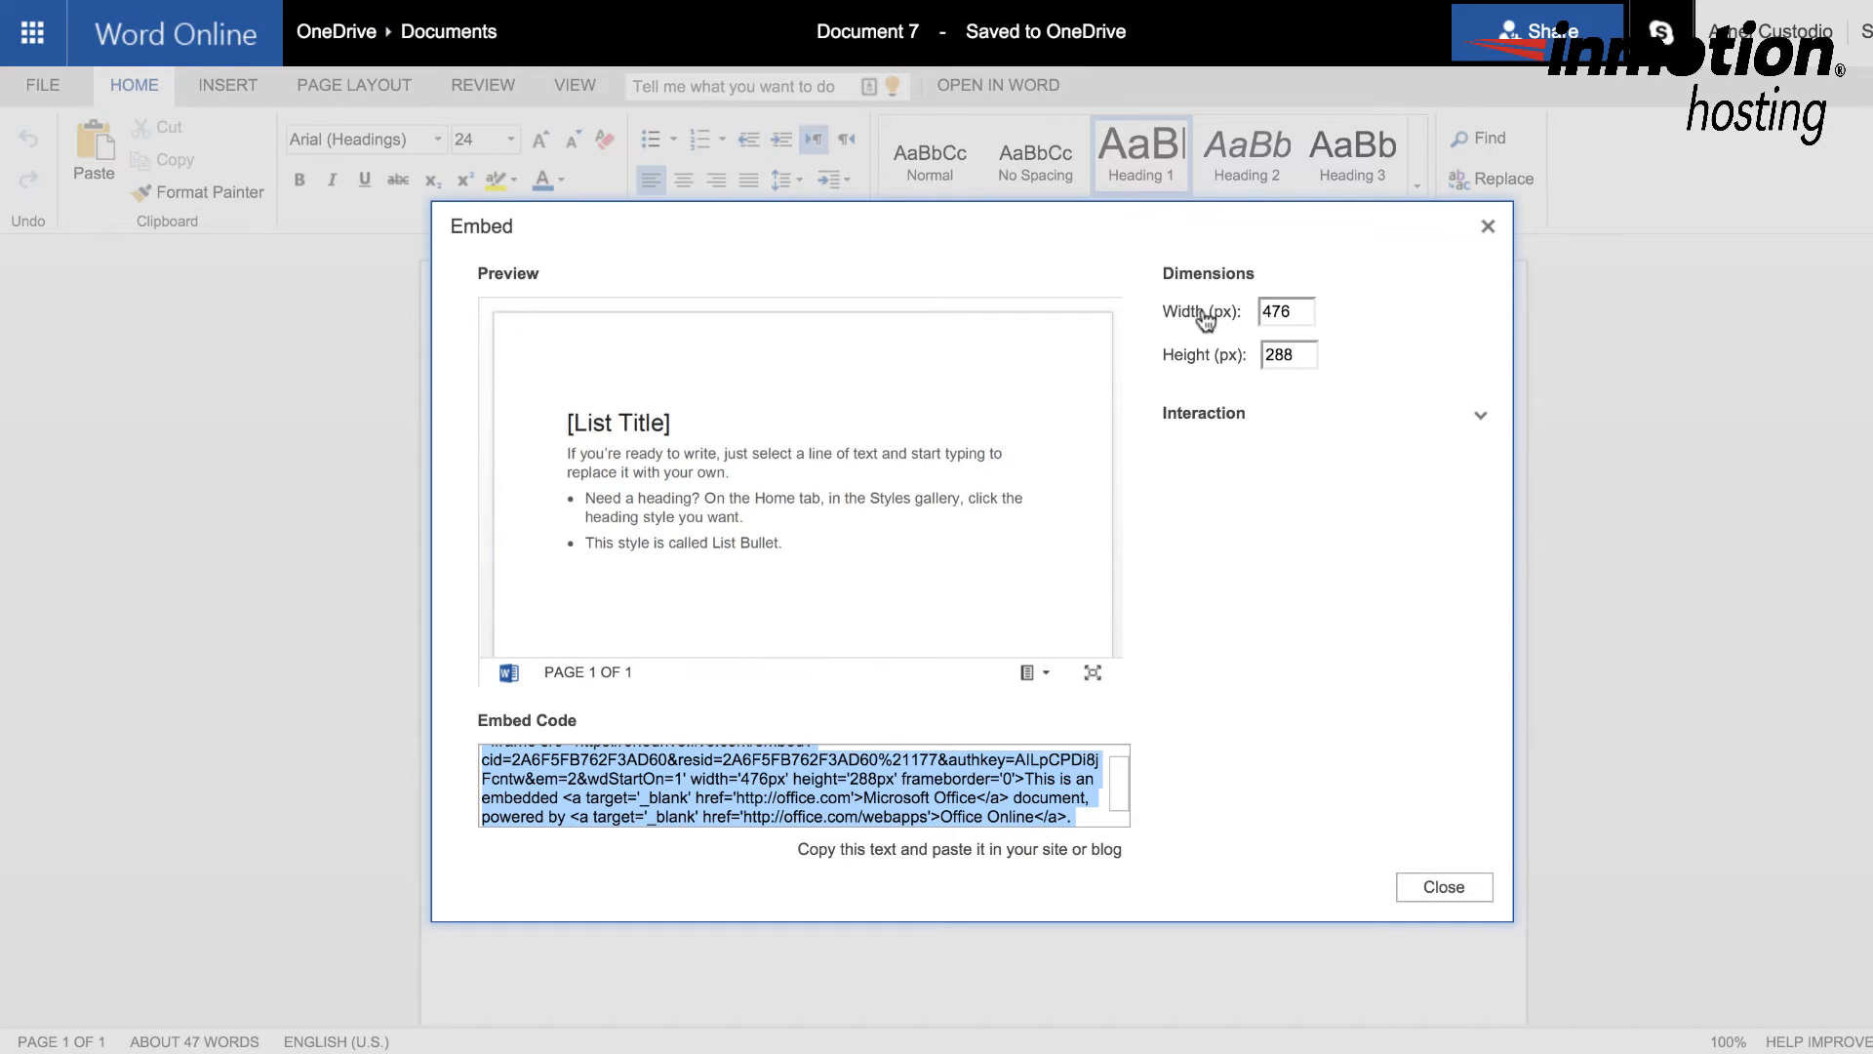
mouse_move(1237, 351)
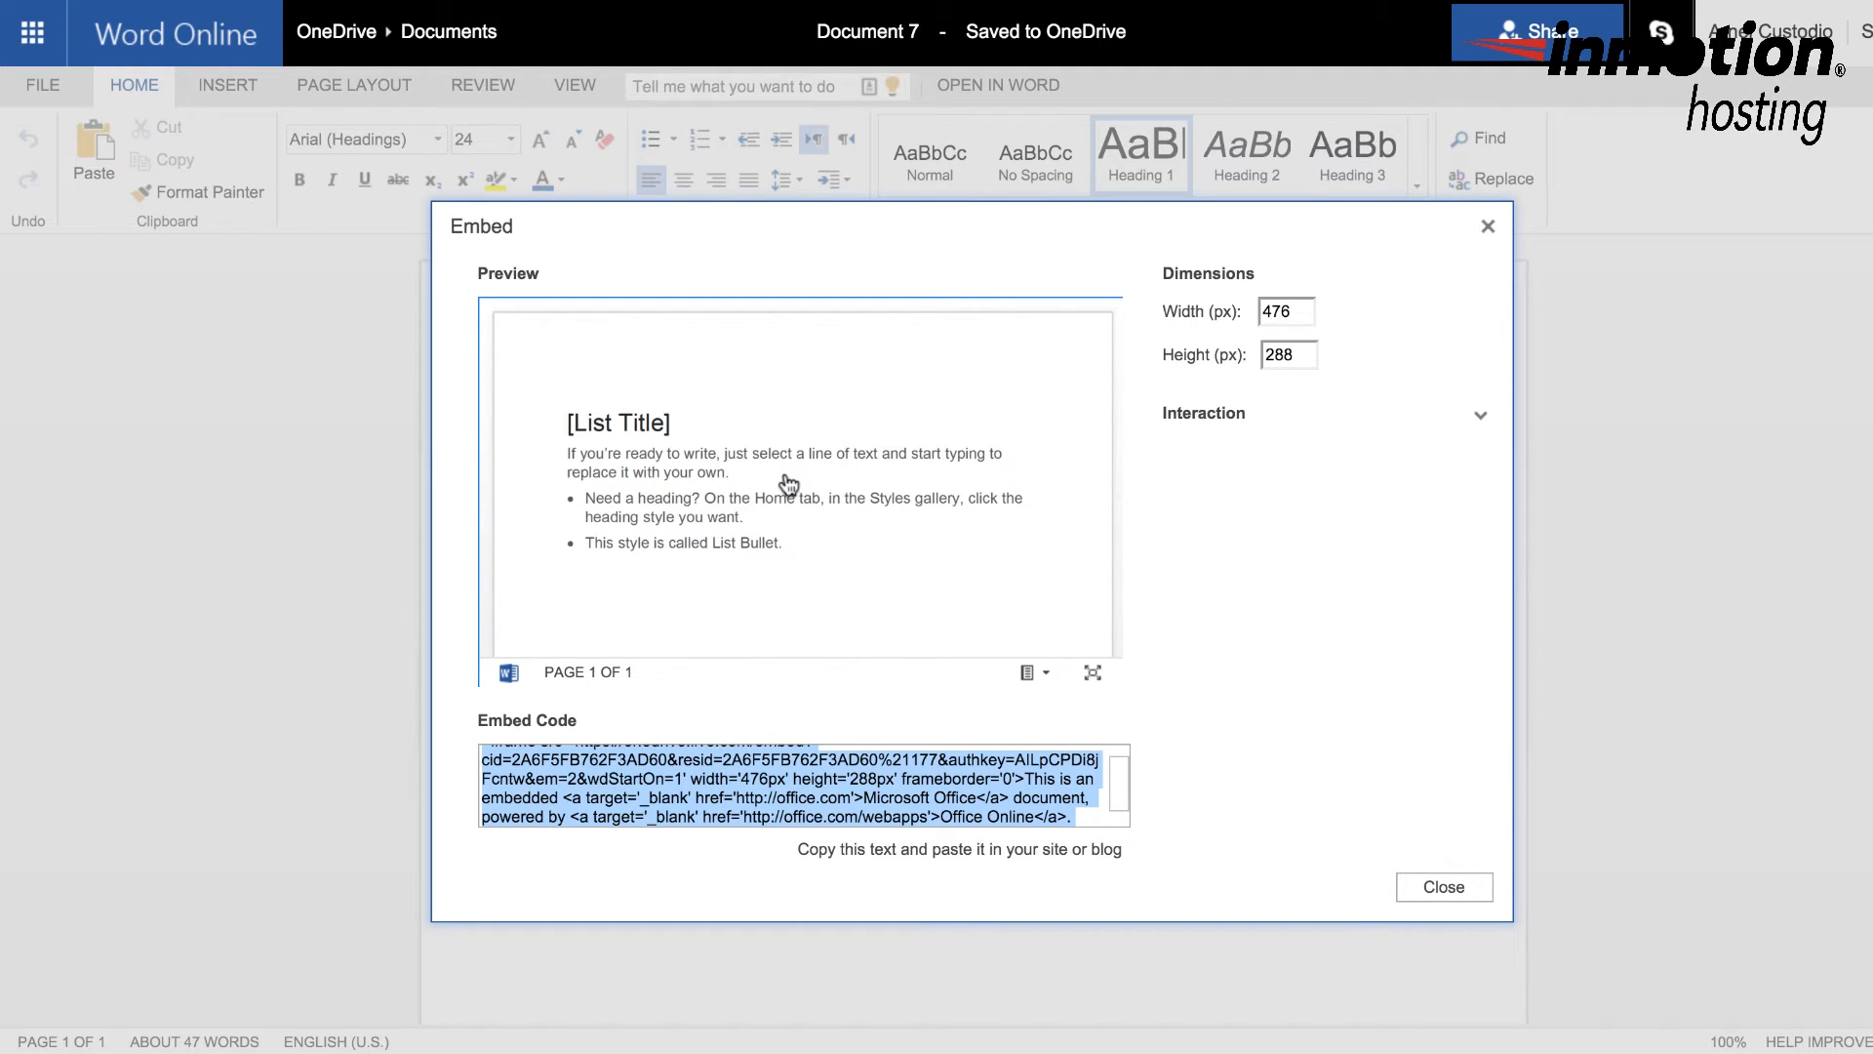
mouse_move(1079, 502)
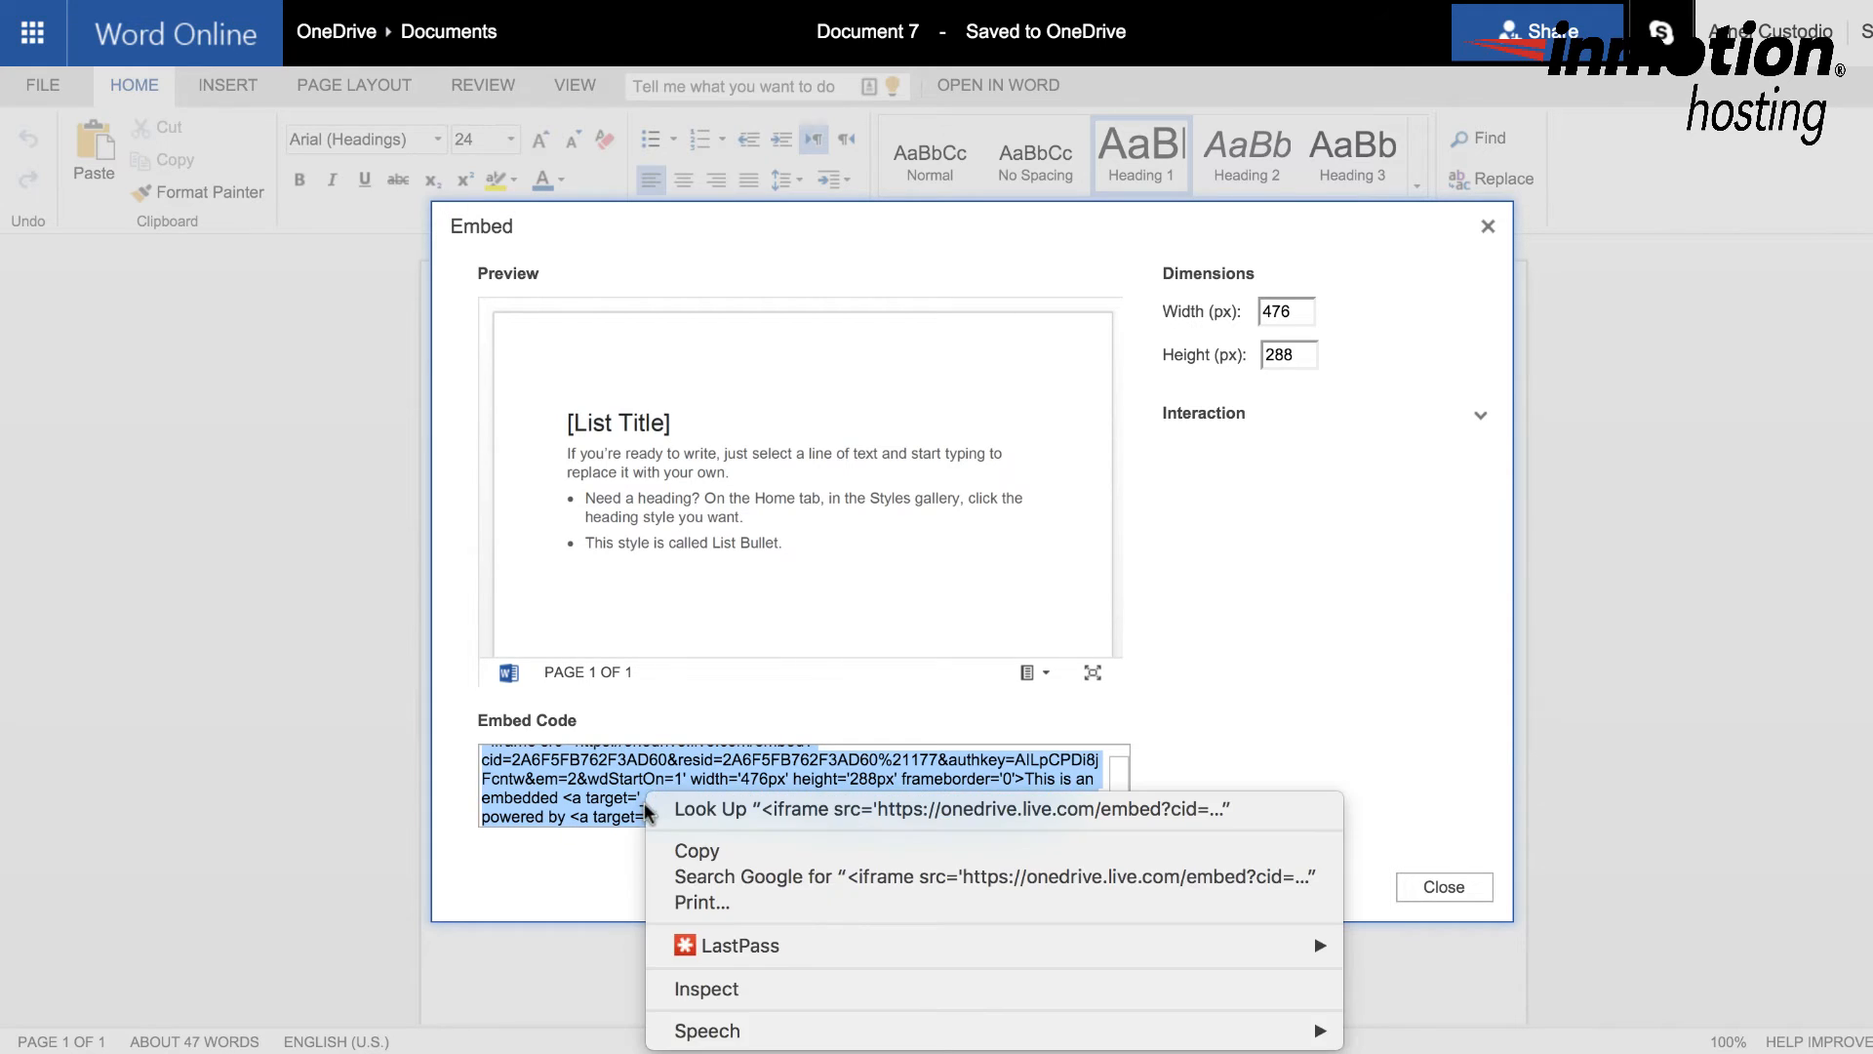
mouse_move(696, 851)
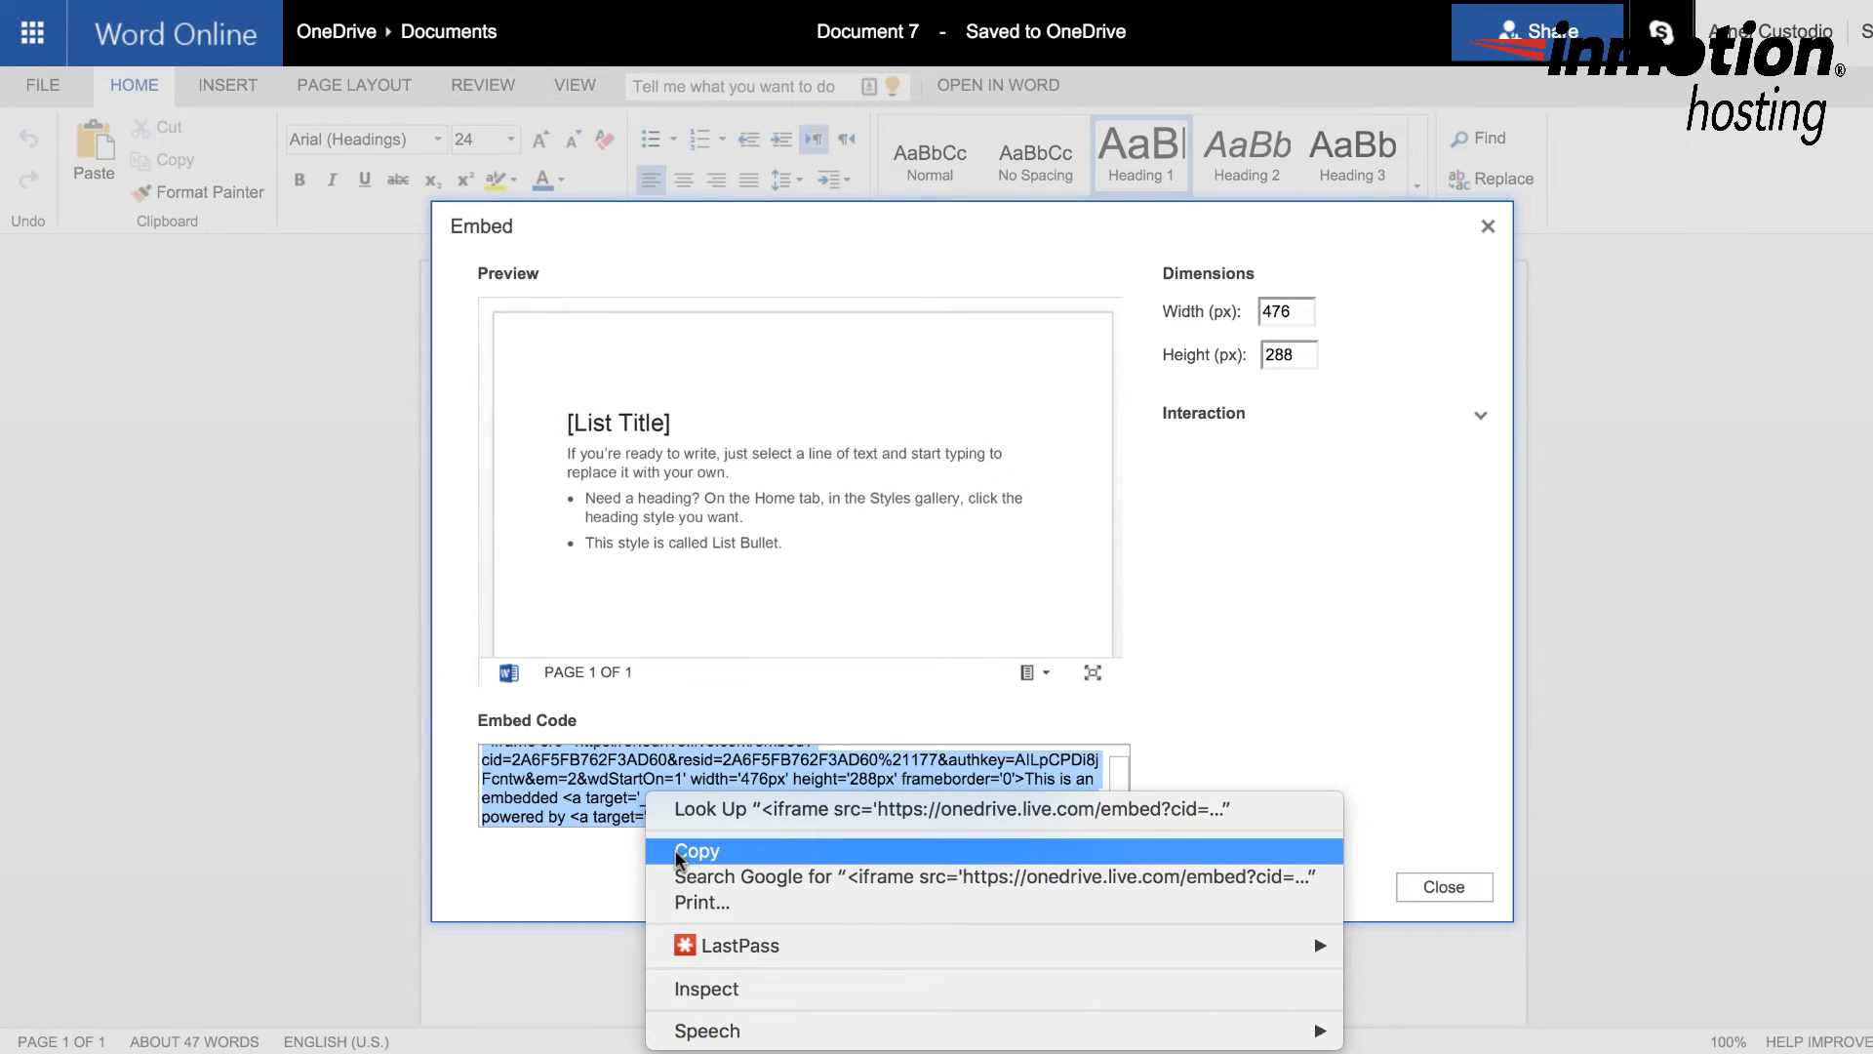
Step: Copy the highlighted iframe embed code to the clipboard
click(696, 850)
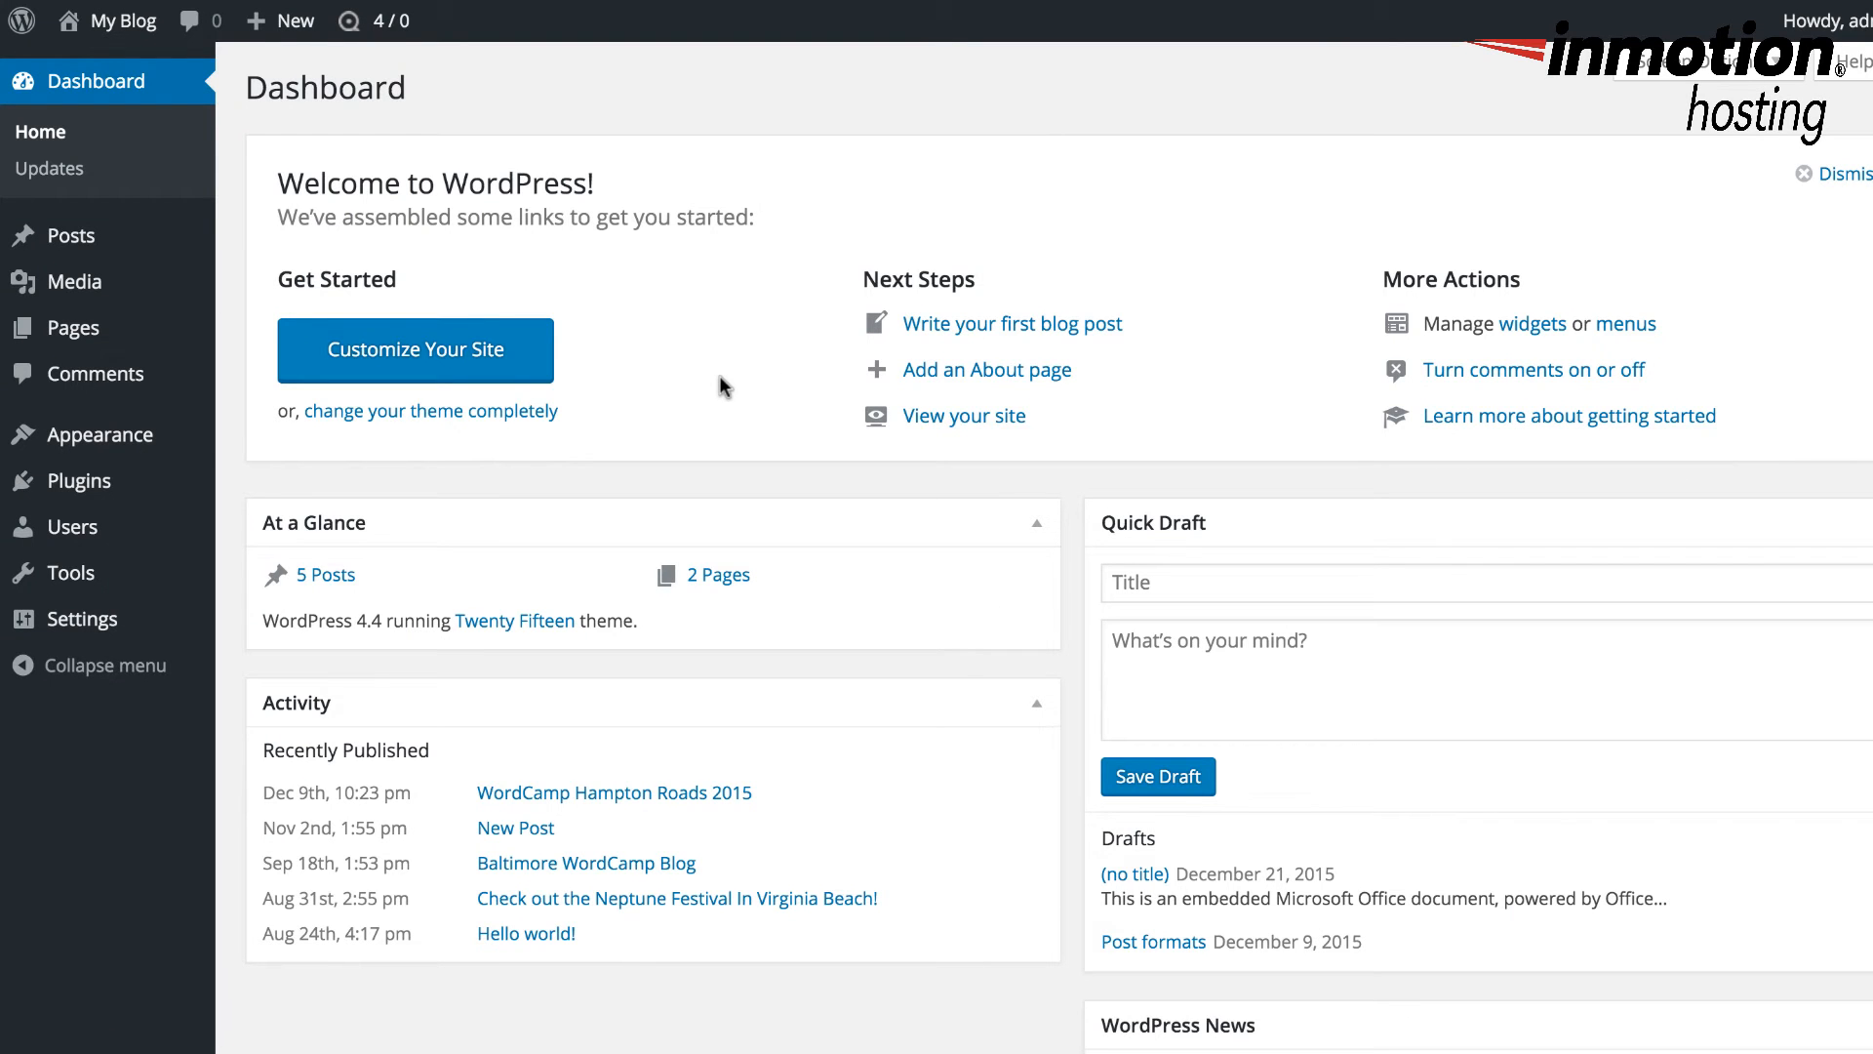
mouse_move(702, 281)
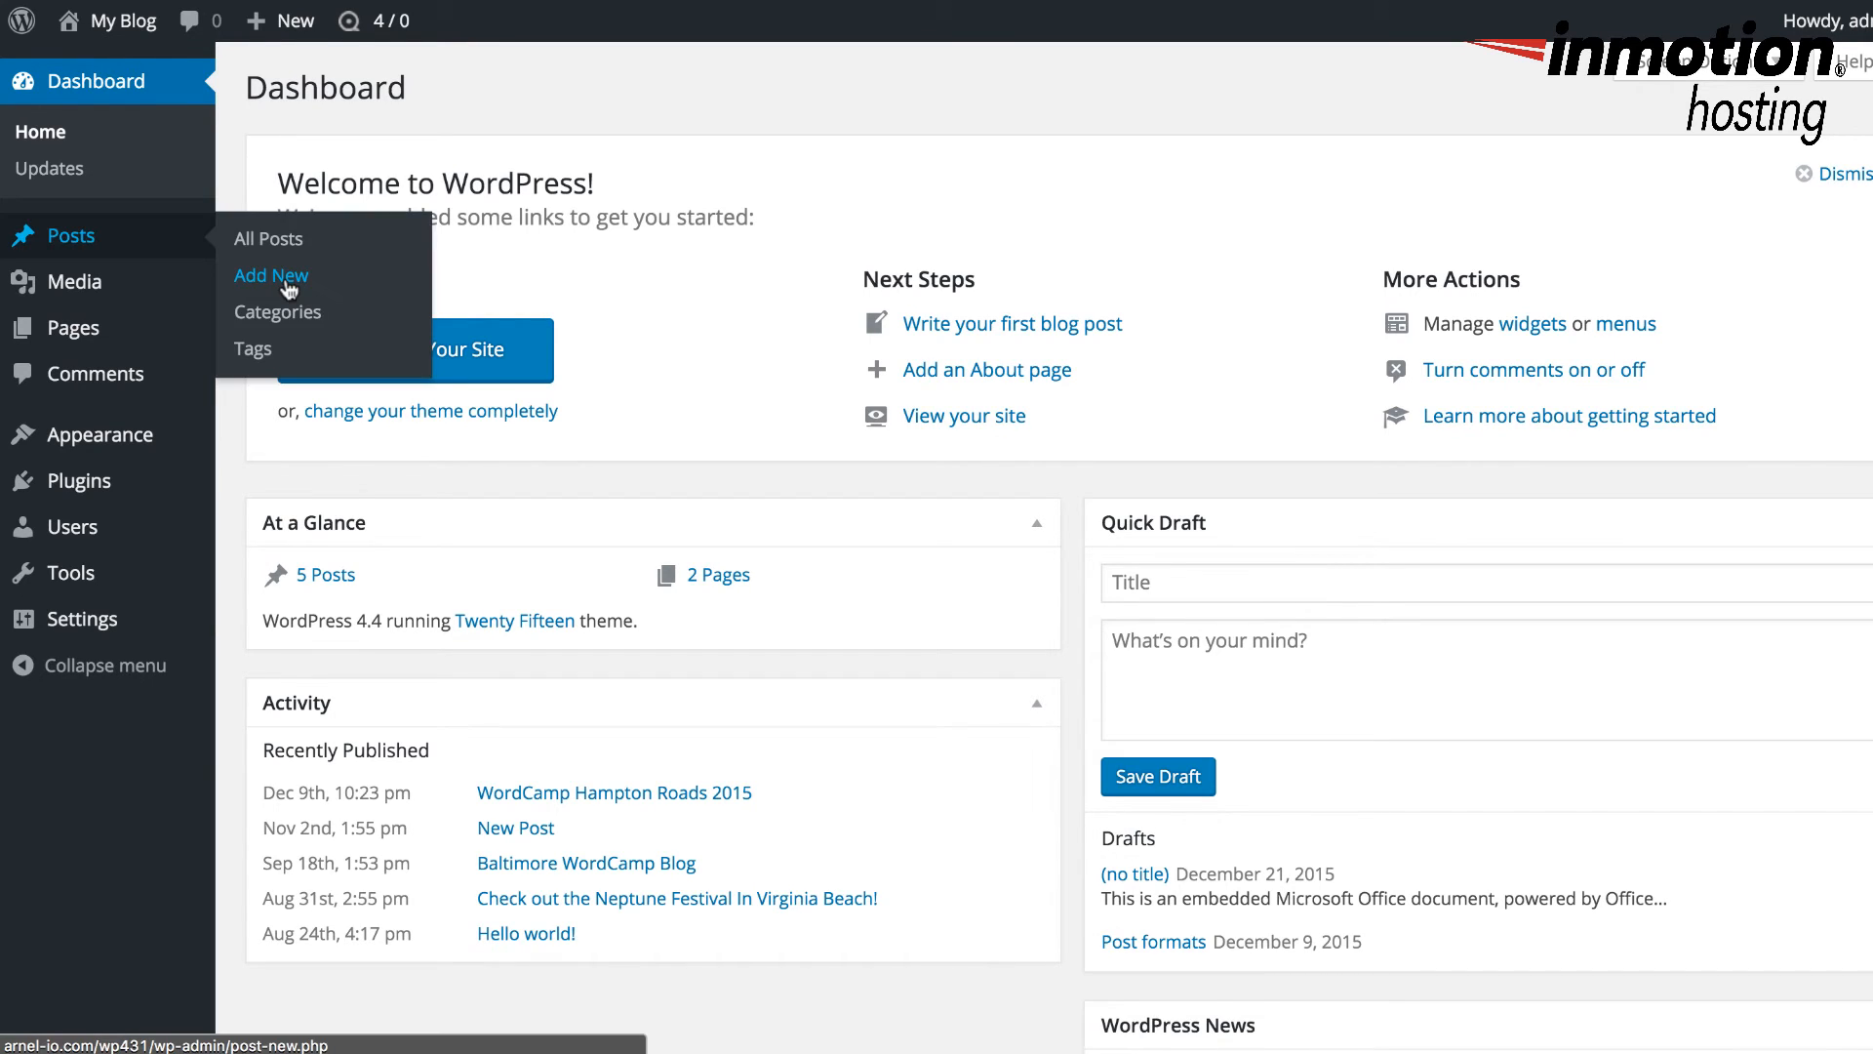
Step: Add a new WordPress post and title it 'test post'
click(271, 275)
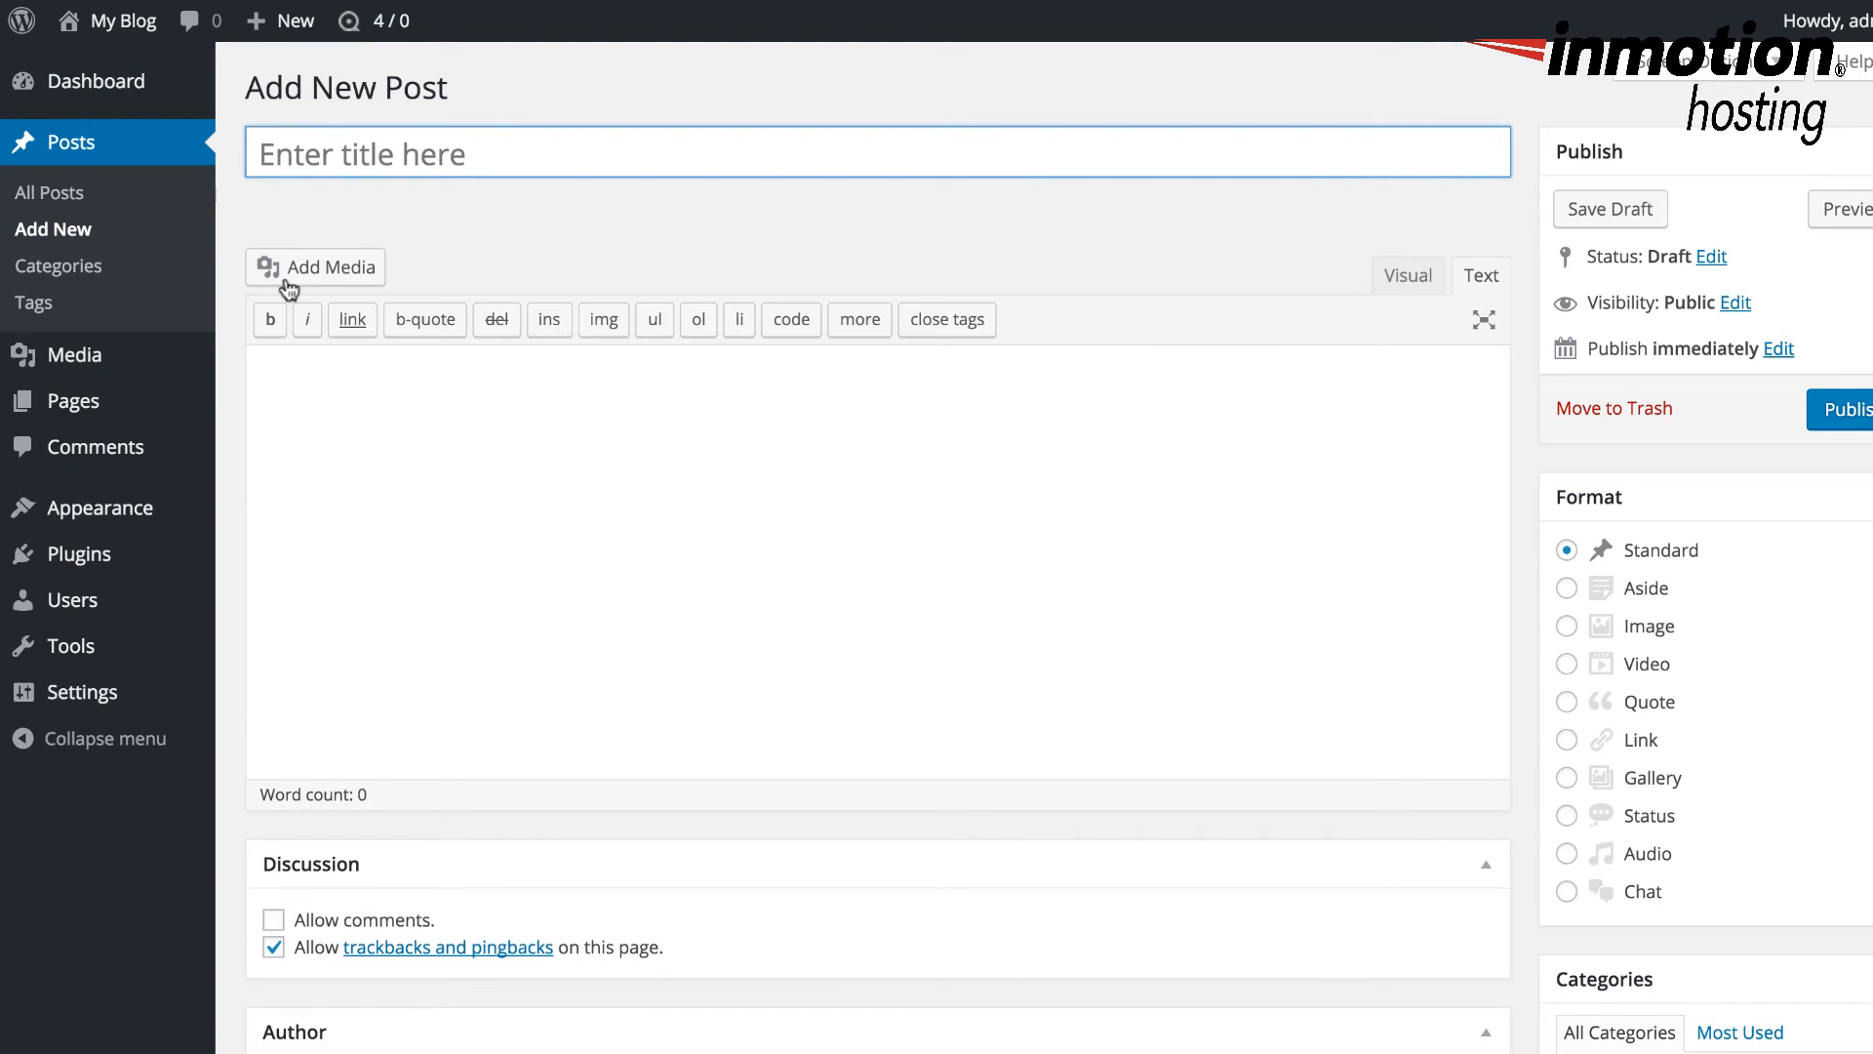
text(test post)
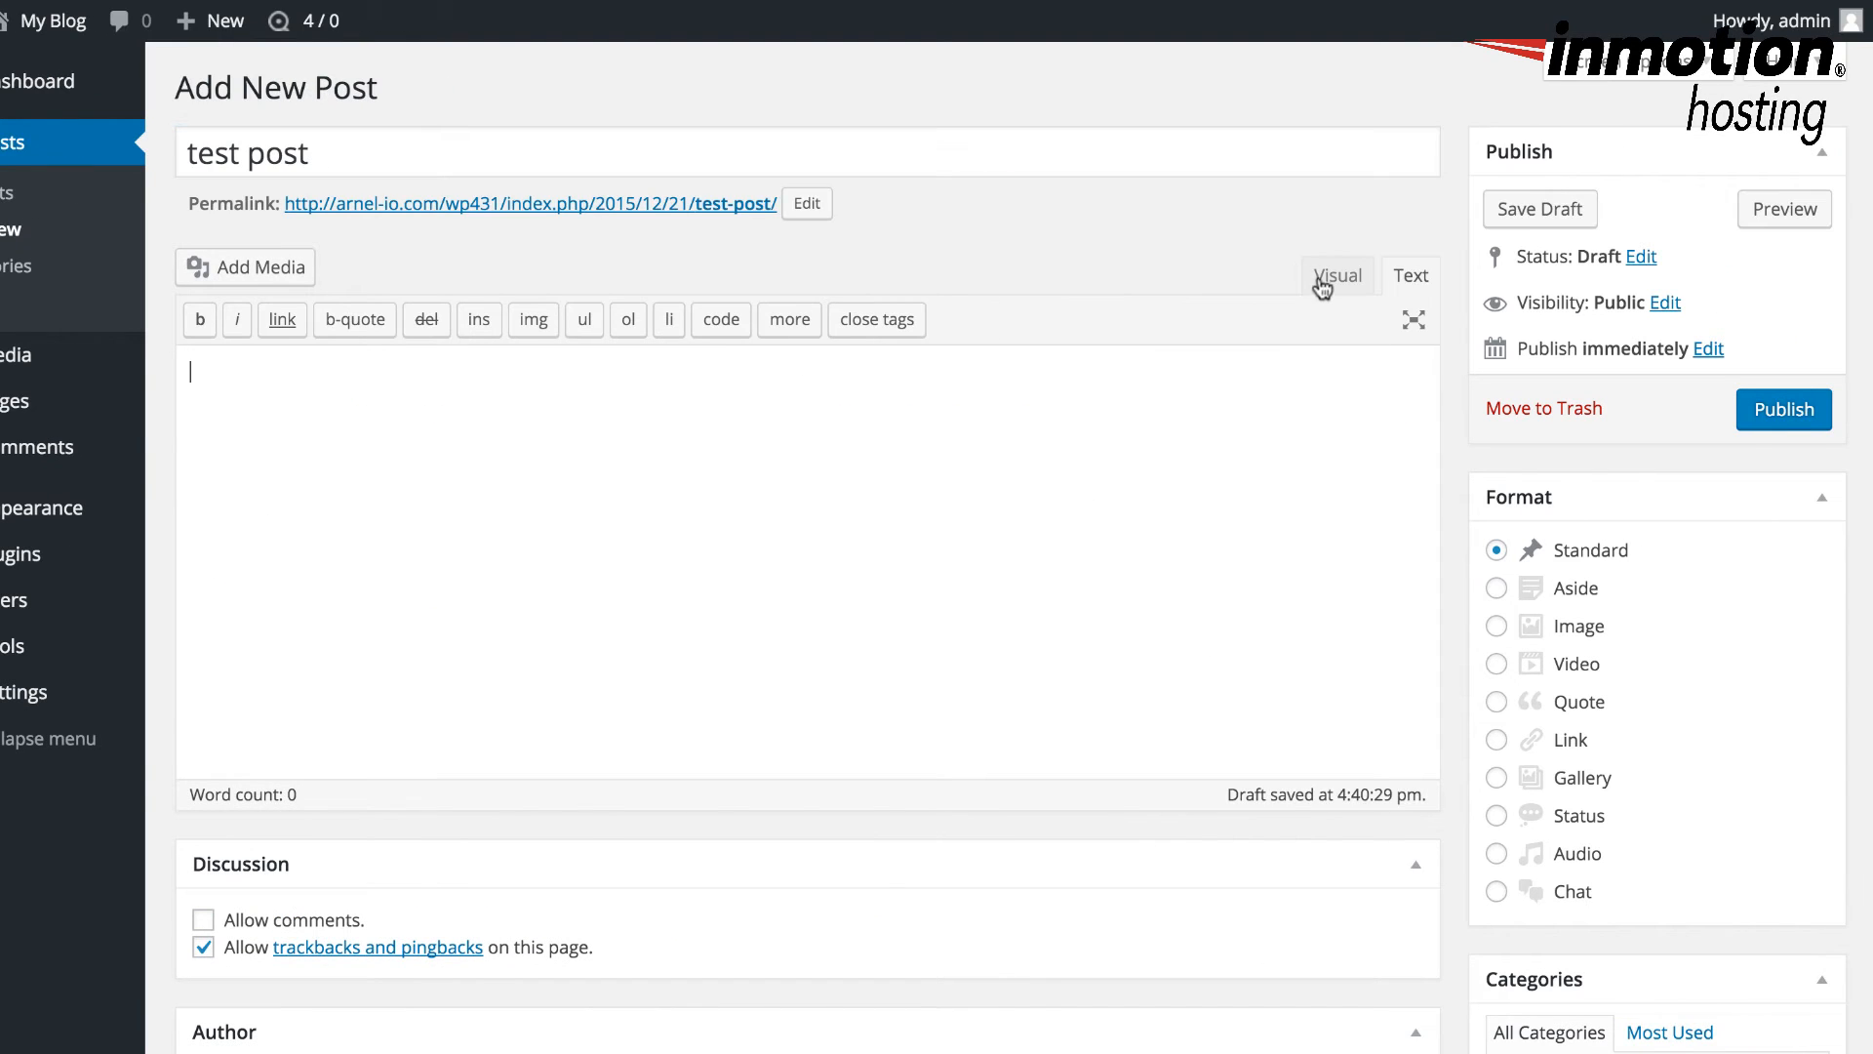
Step: Switch the editor to the Text (raw HTML) view and paste the iframe code into the body
click(1336, 275)
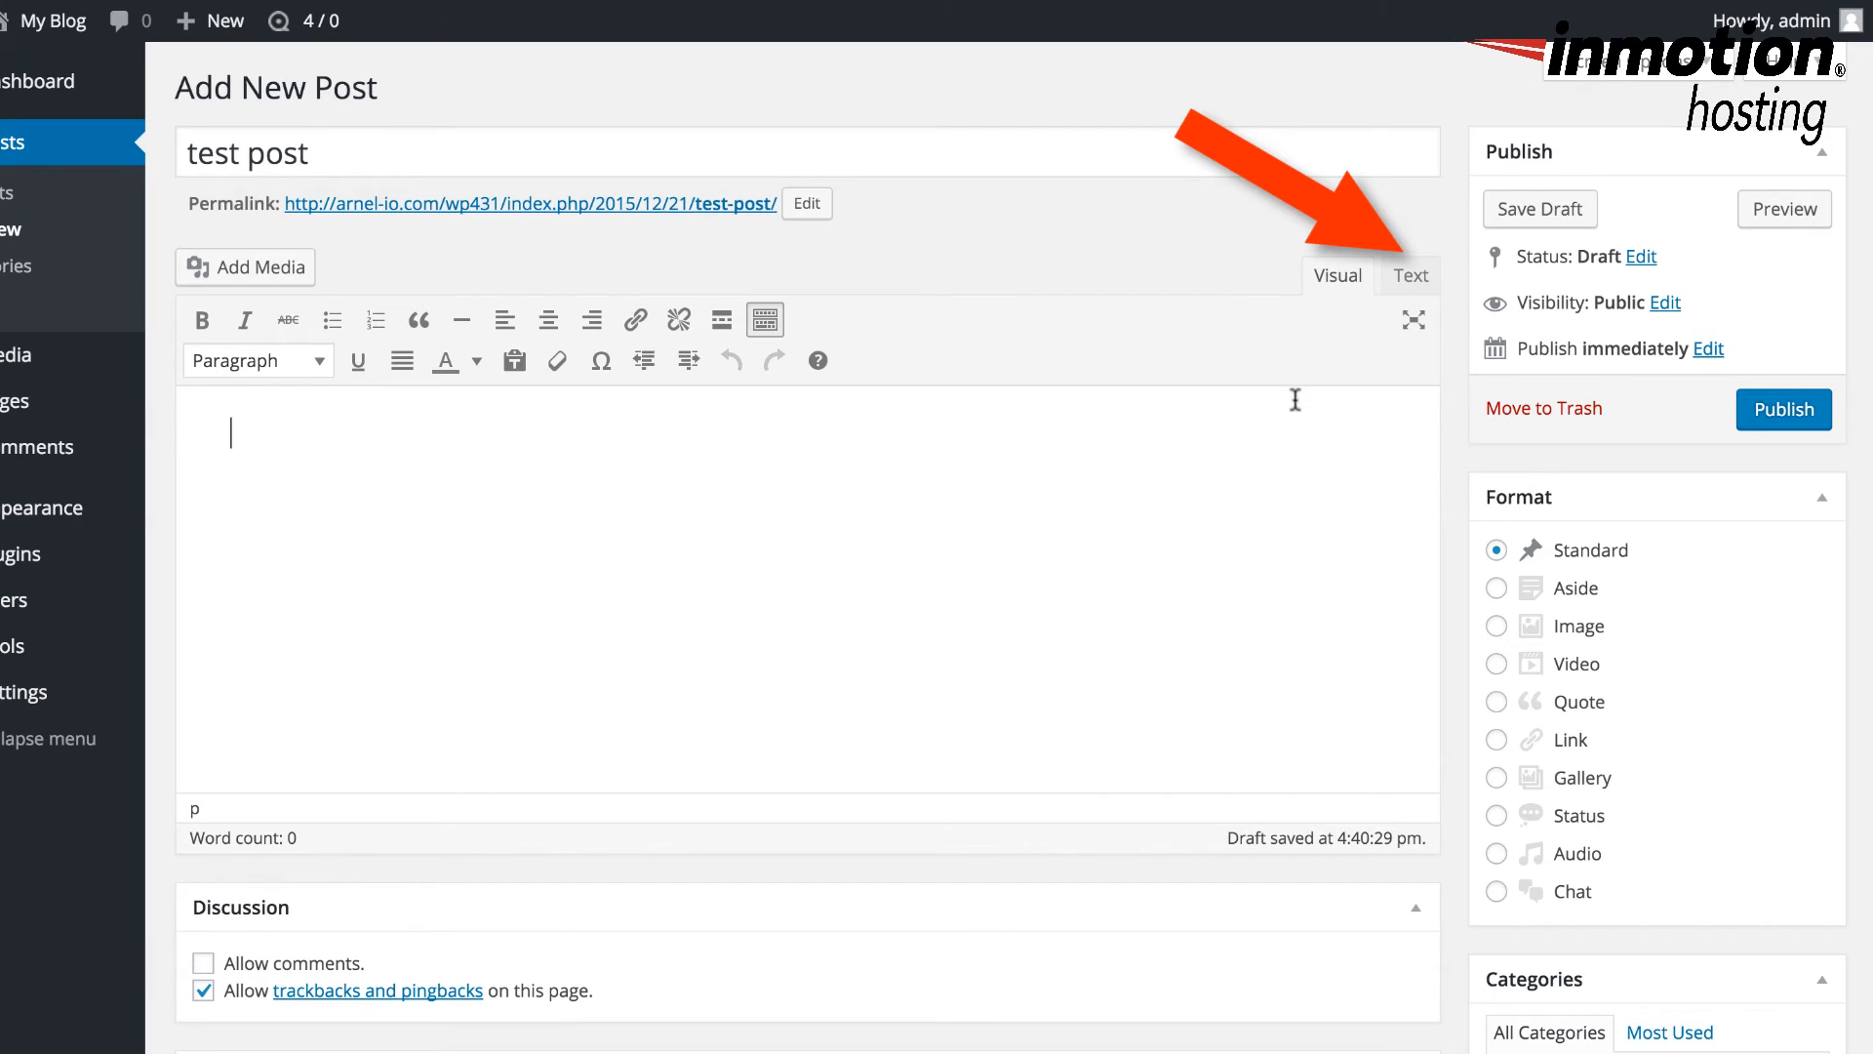
click(1411, 275)
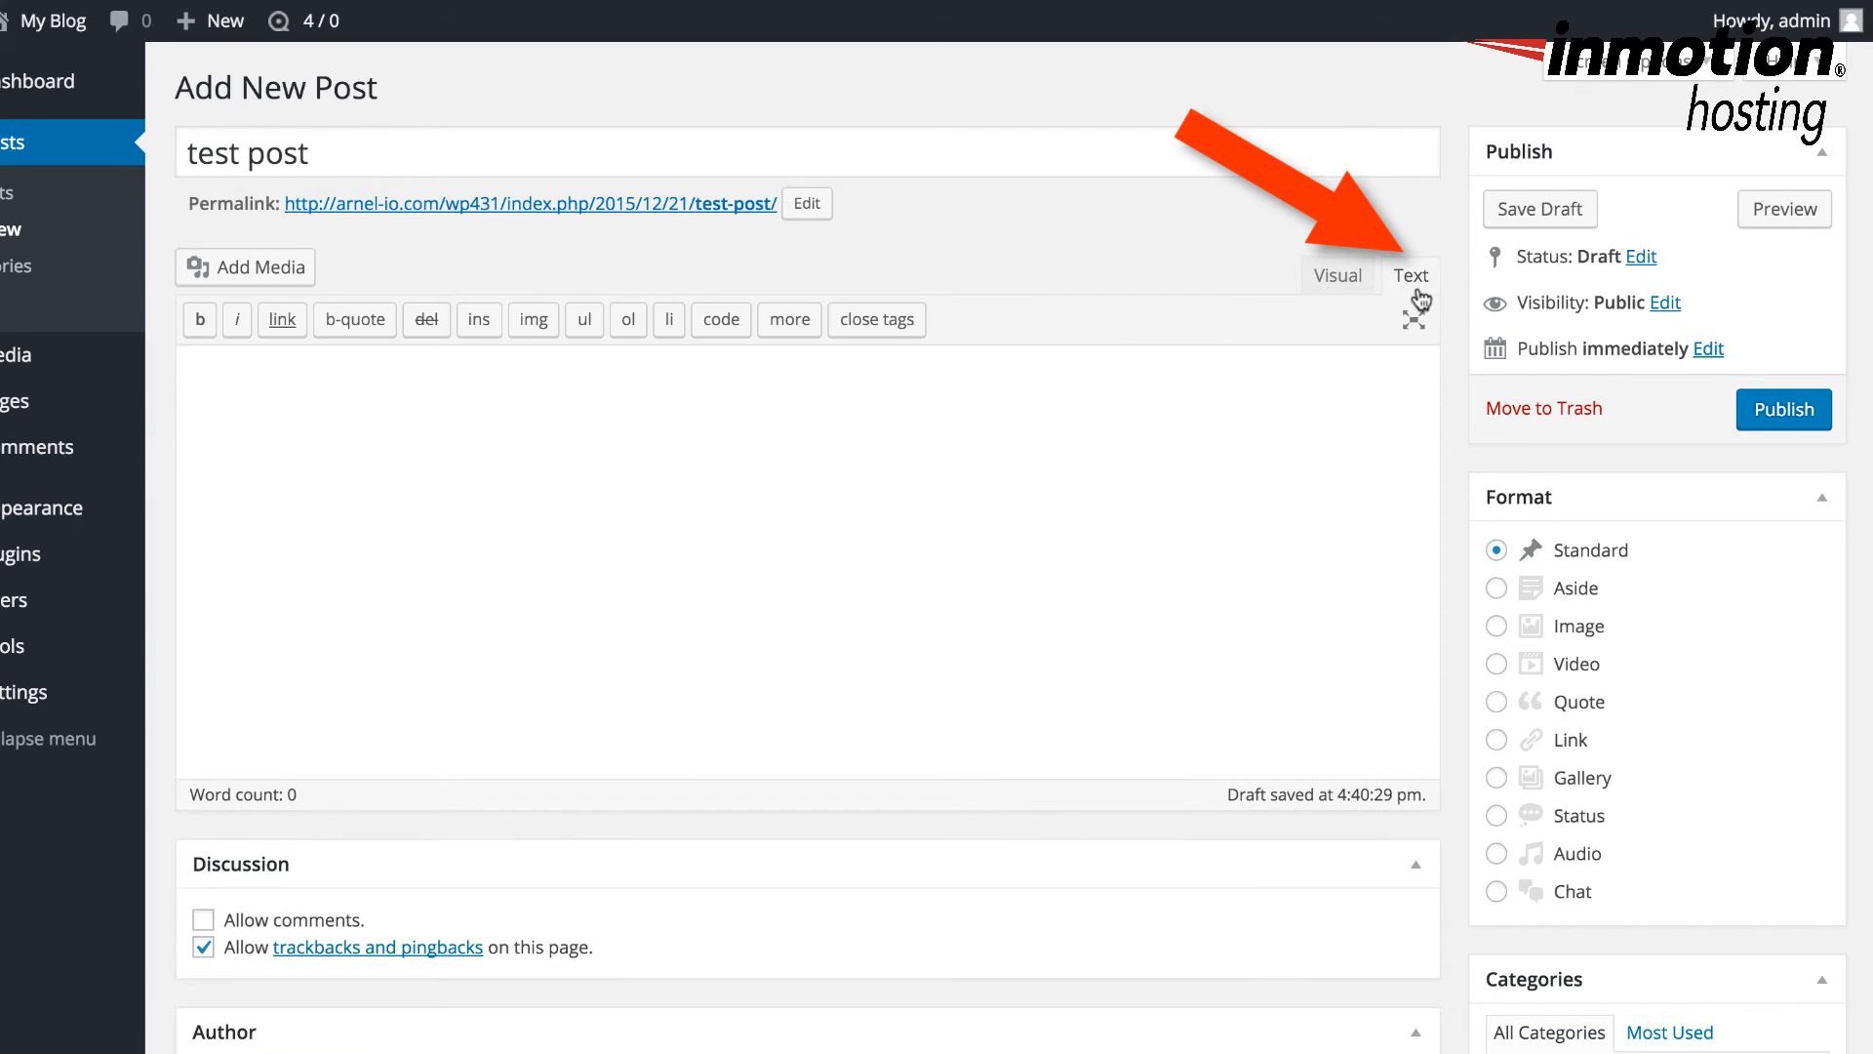
click(1411, 275)
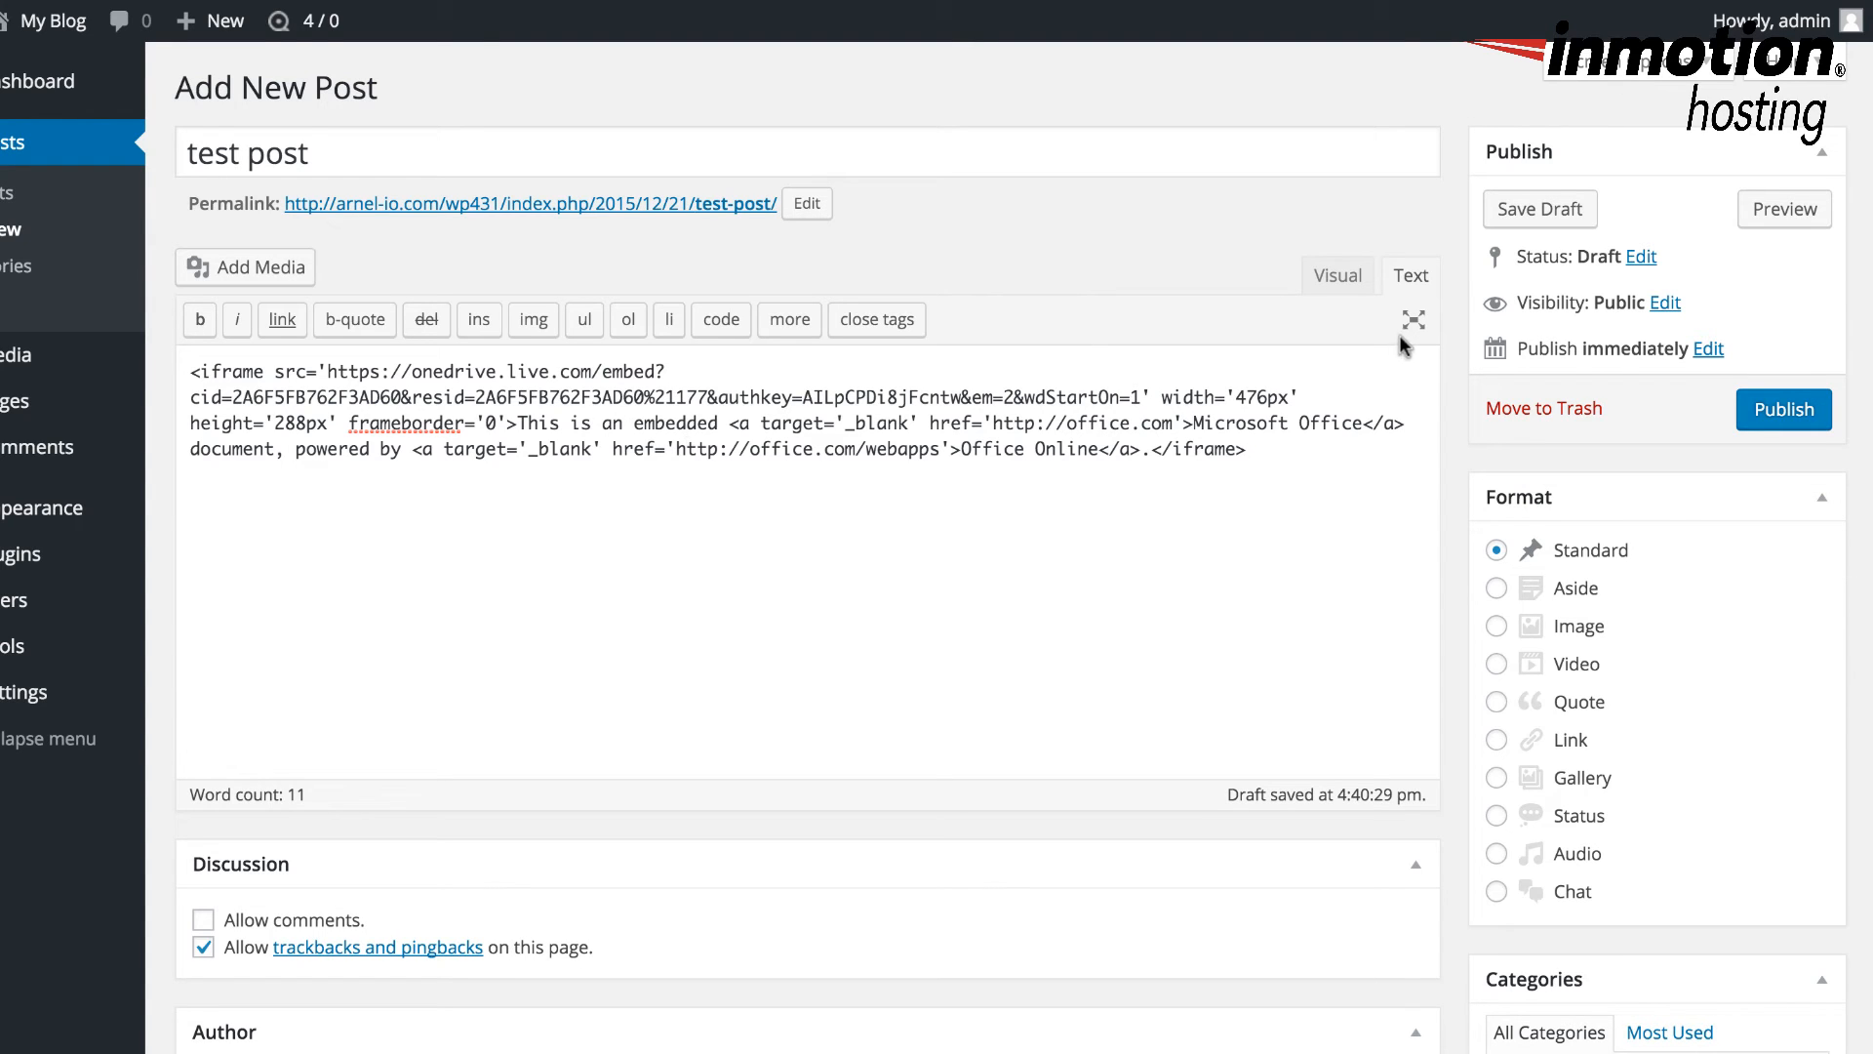
Step: Save 'test post' as a draft and preview it on the blog
click(1540, 209)
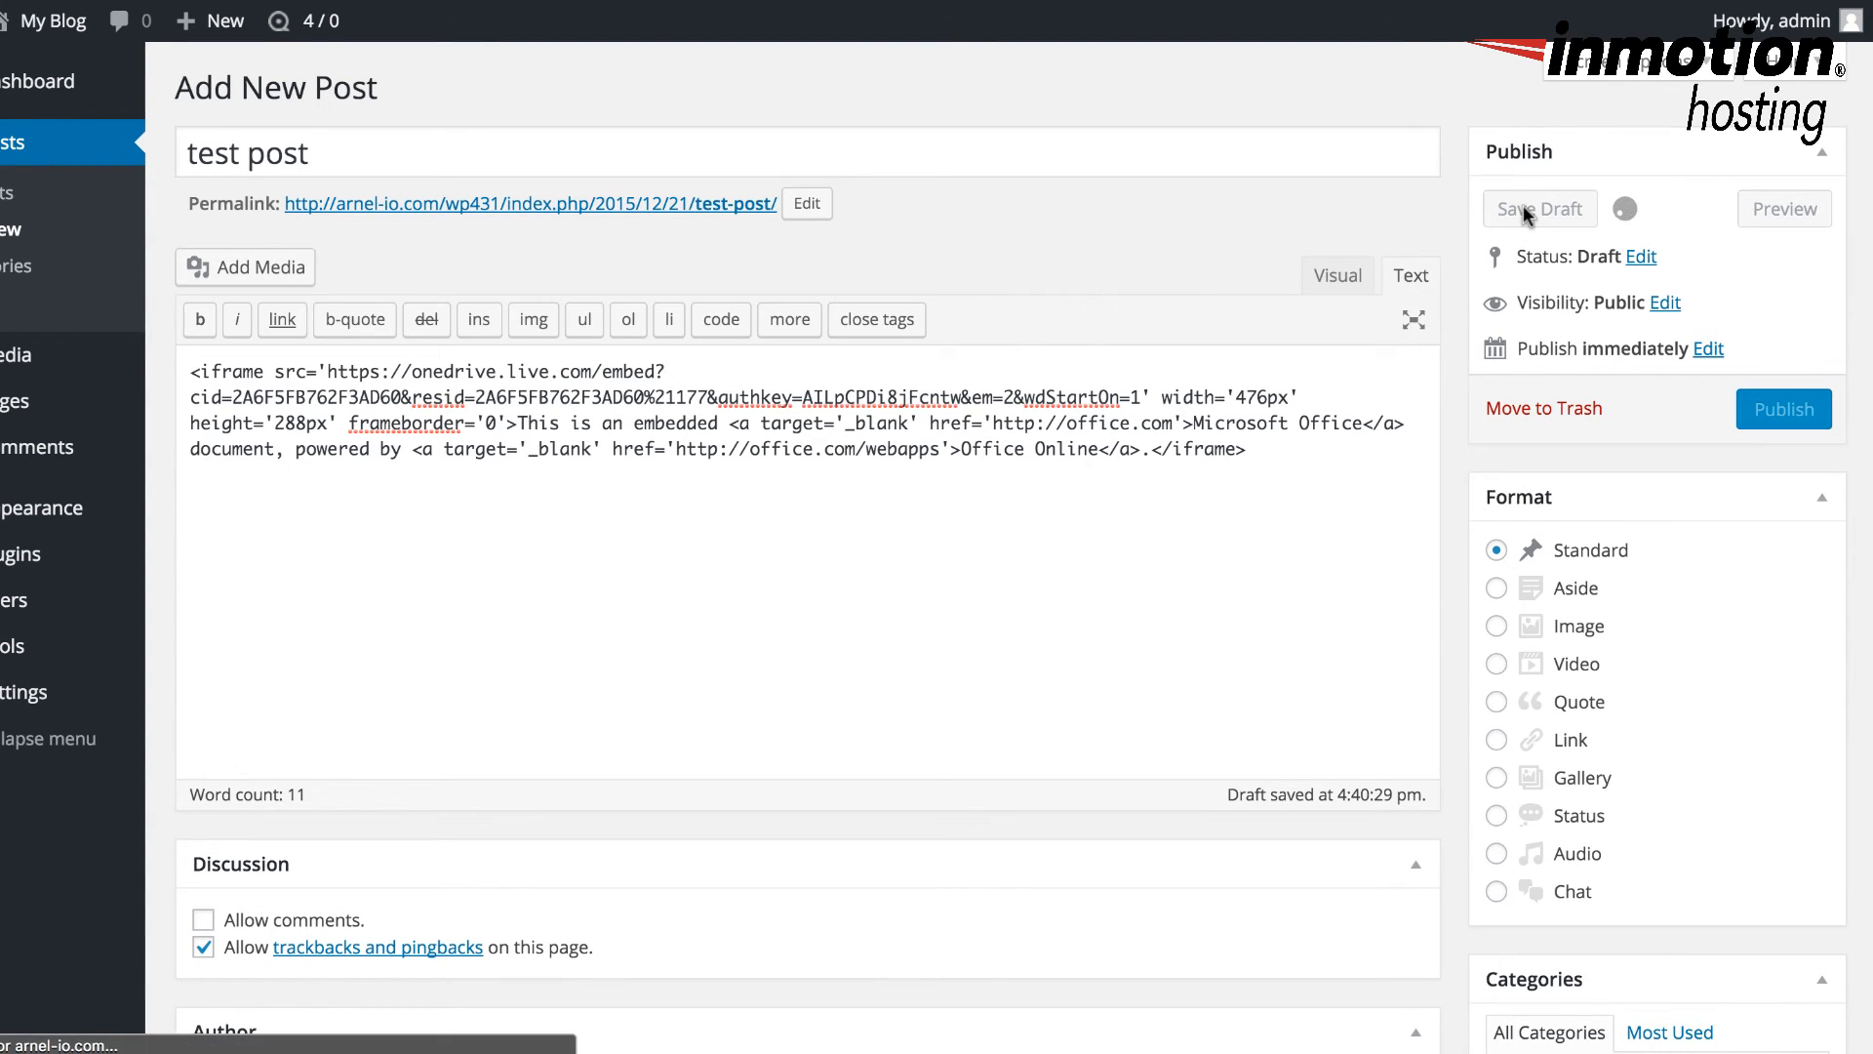
click(1539, 208)
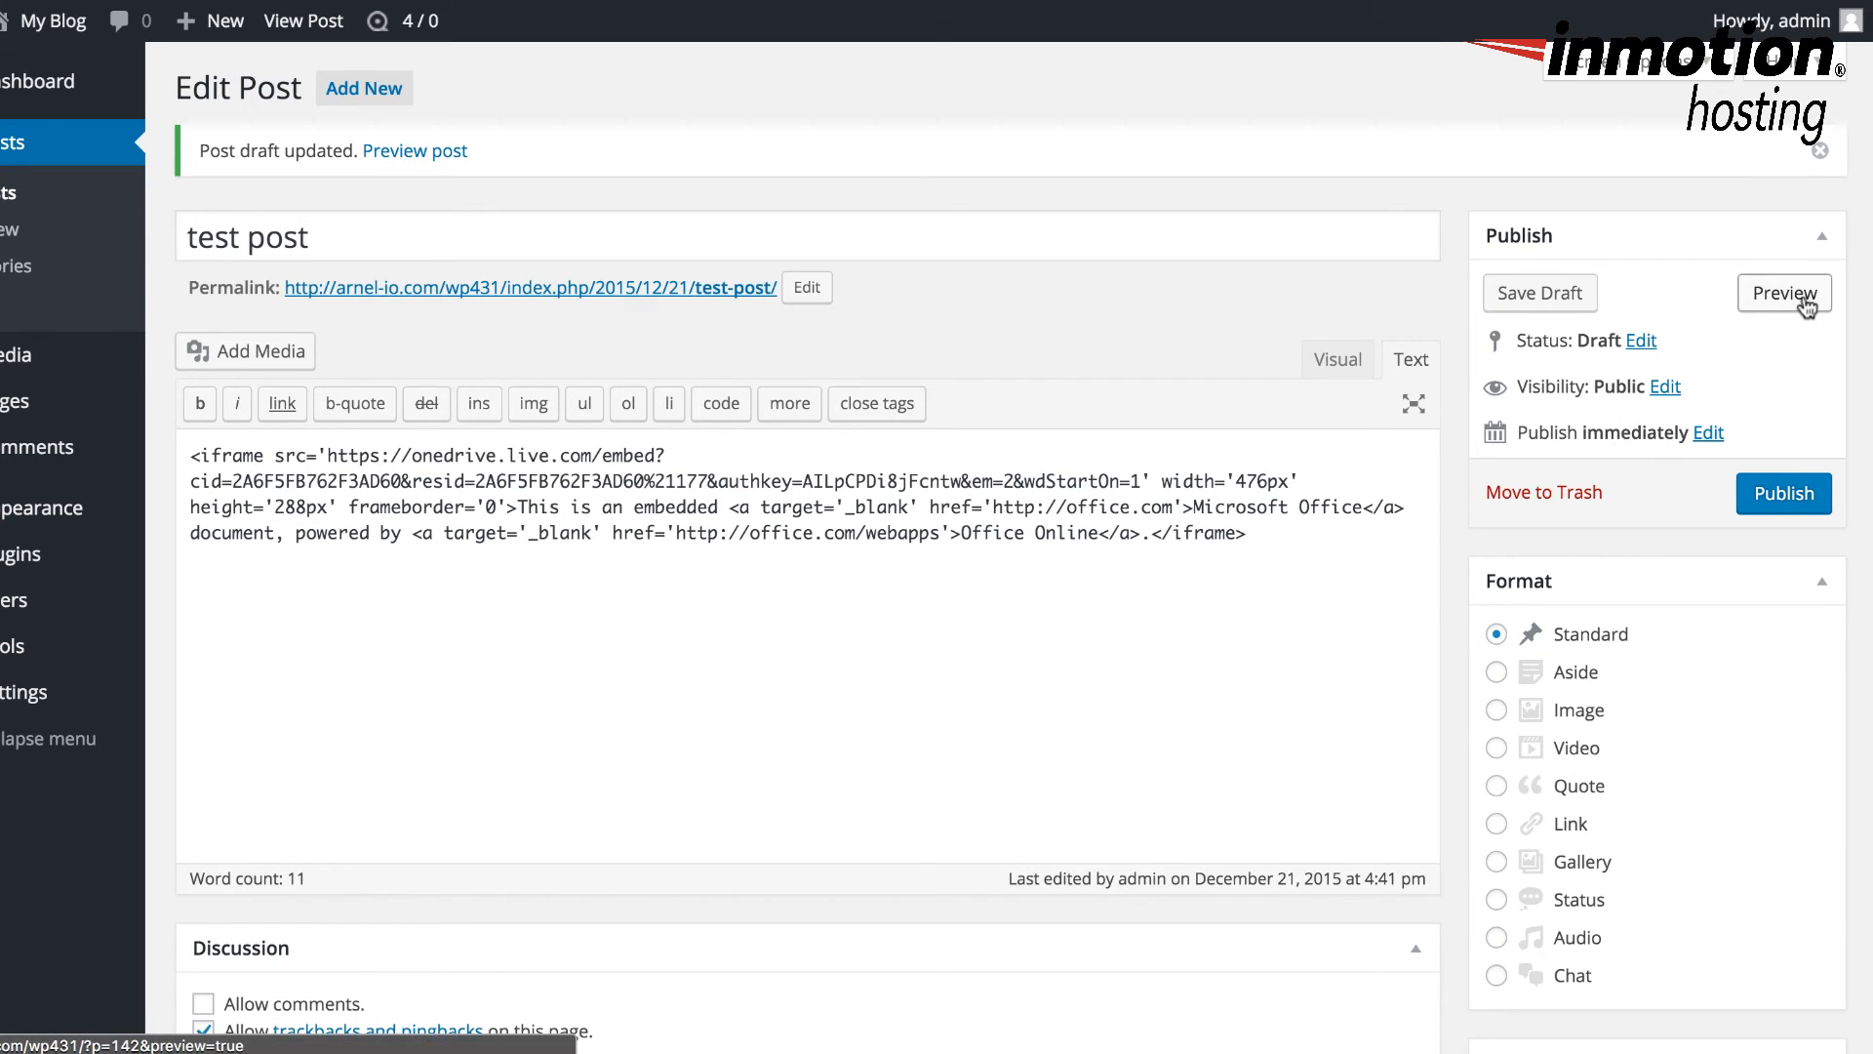
click(1781, 293)
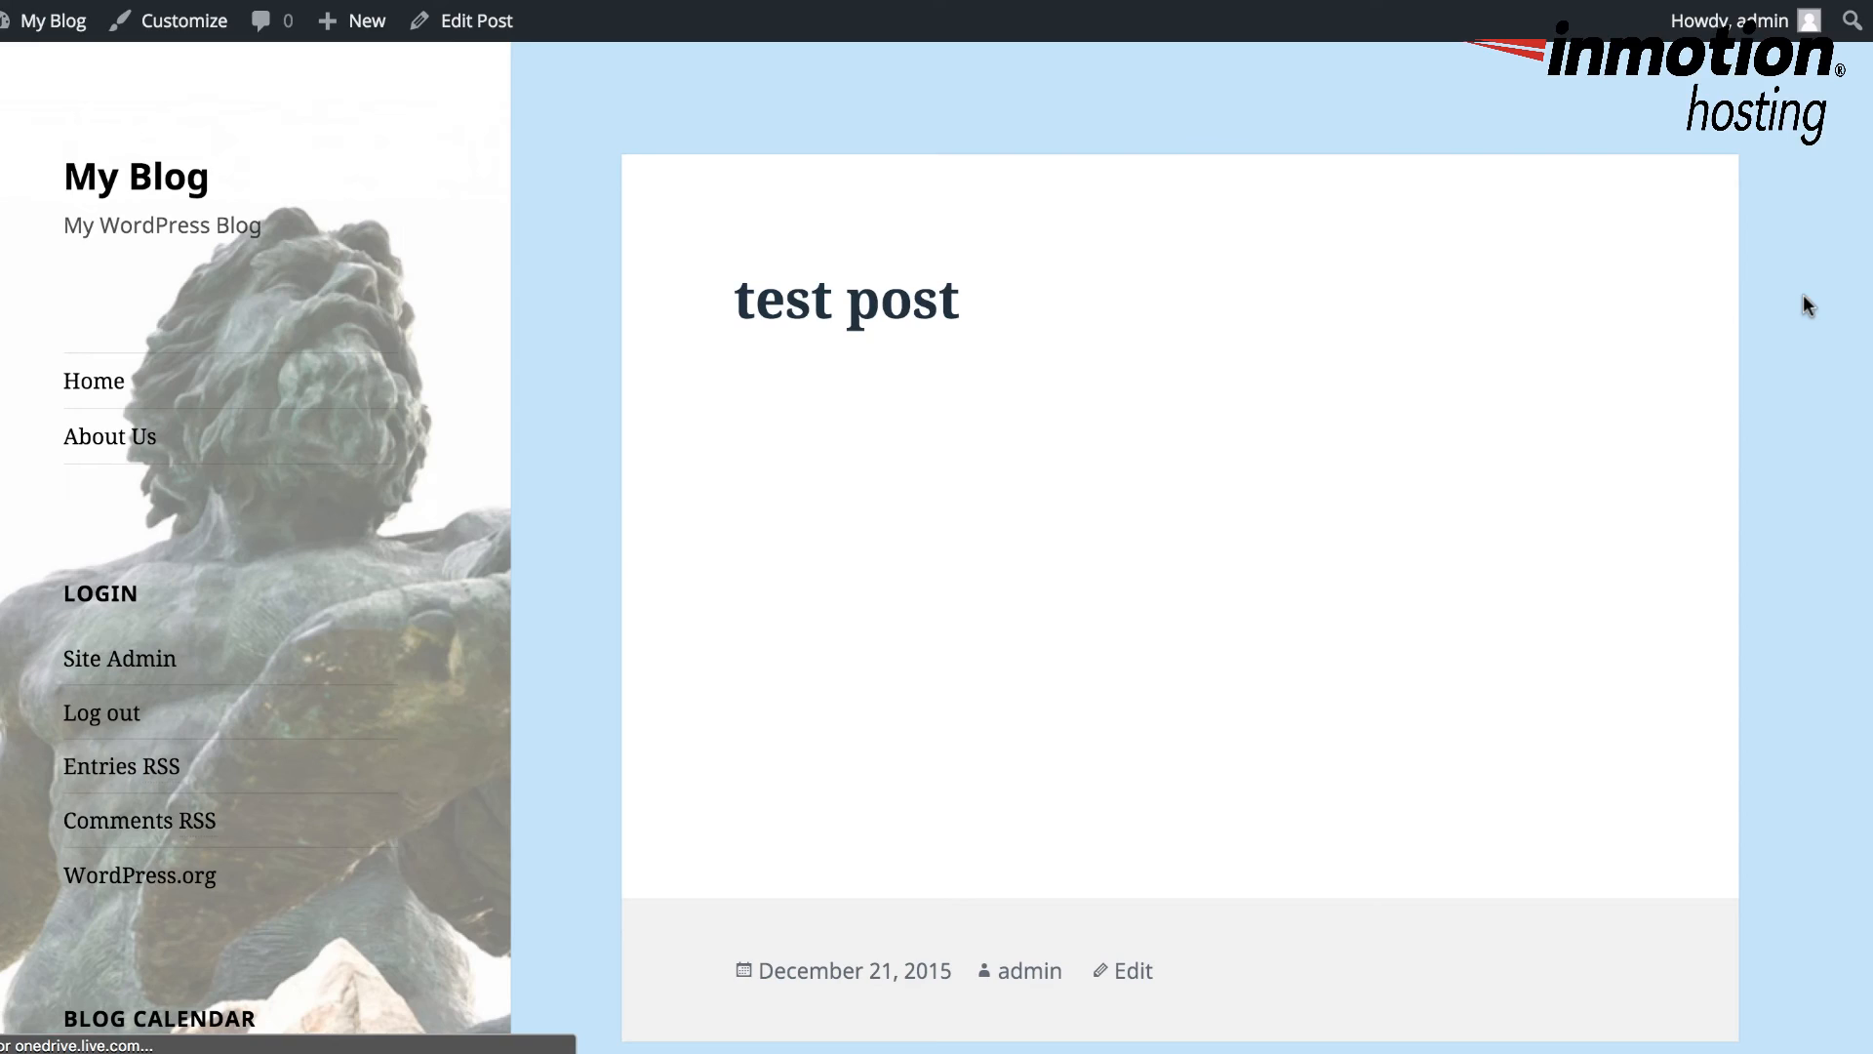